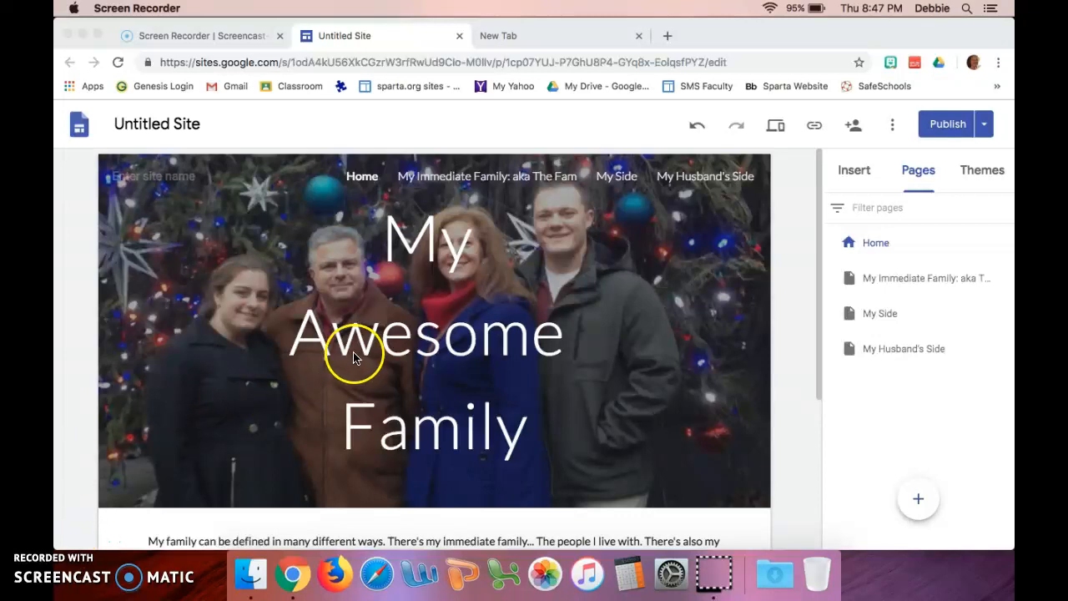
mouse_move(559, 265)
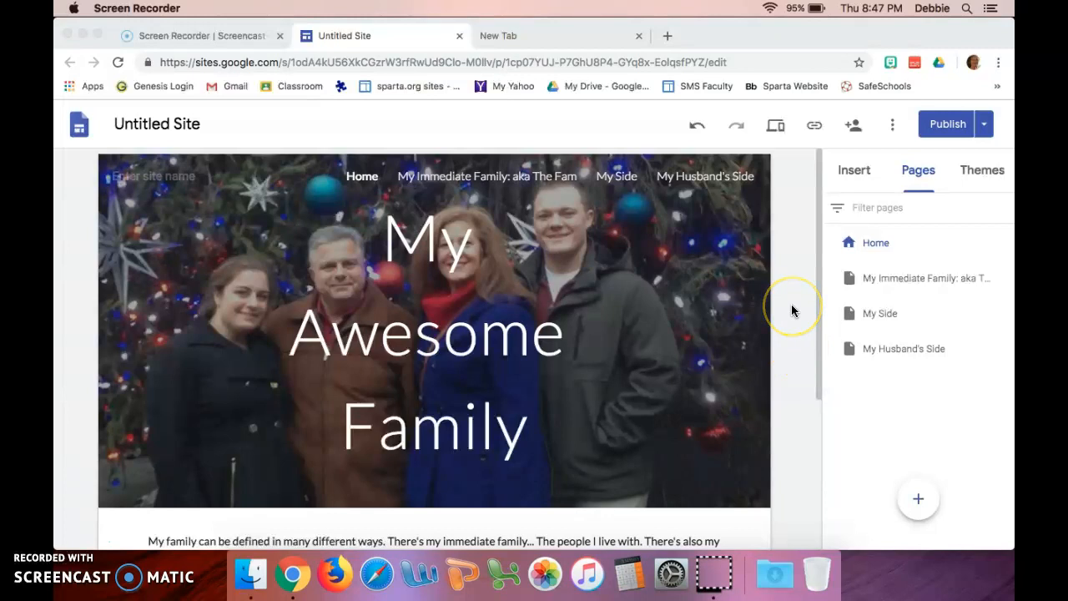
mouse_move(686, 172)
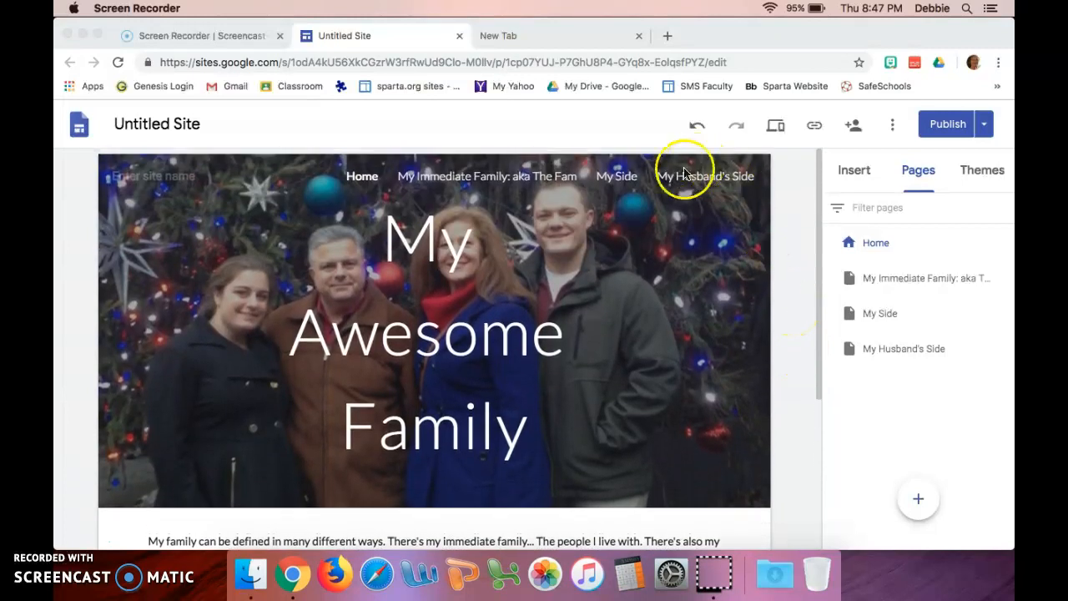
mouse_move(713, 334)
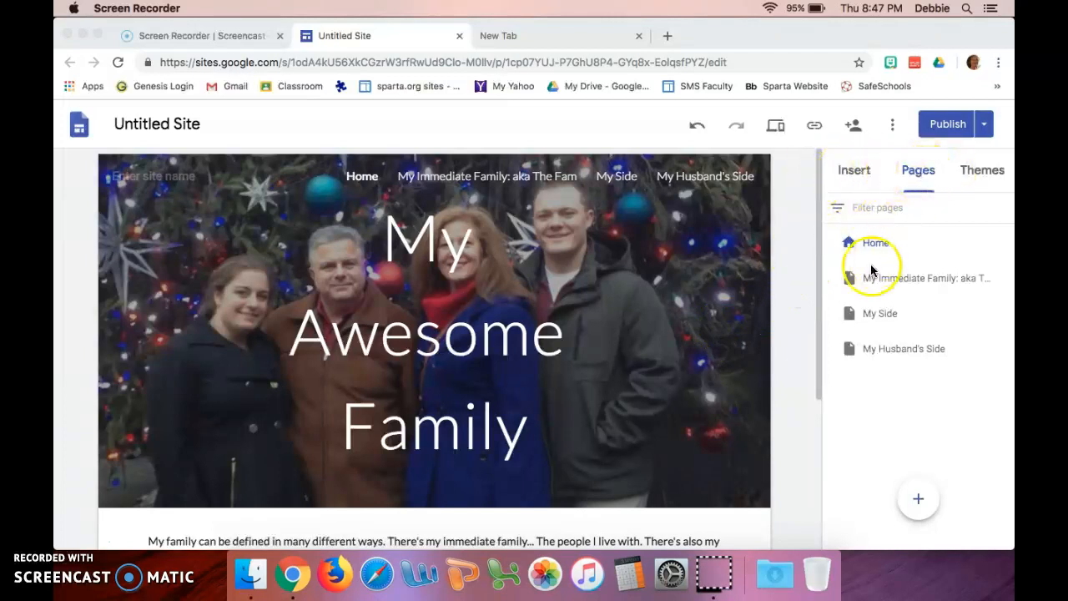
mouse_move(883, 280)
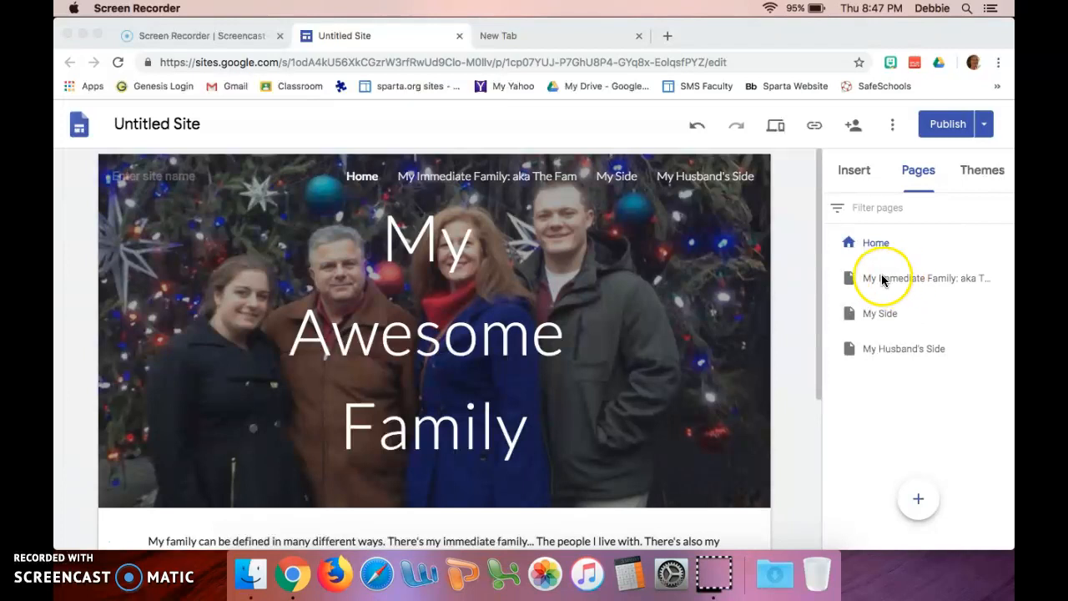
mouse_move(870, 326)
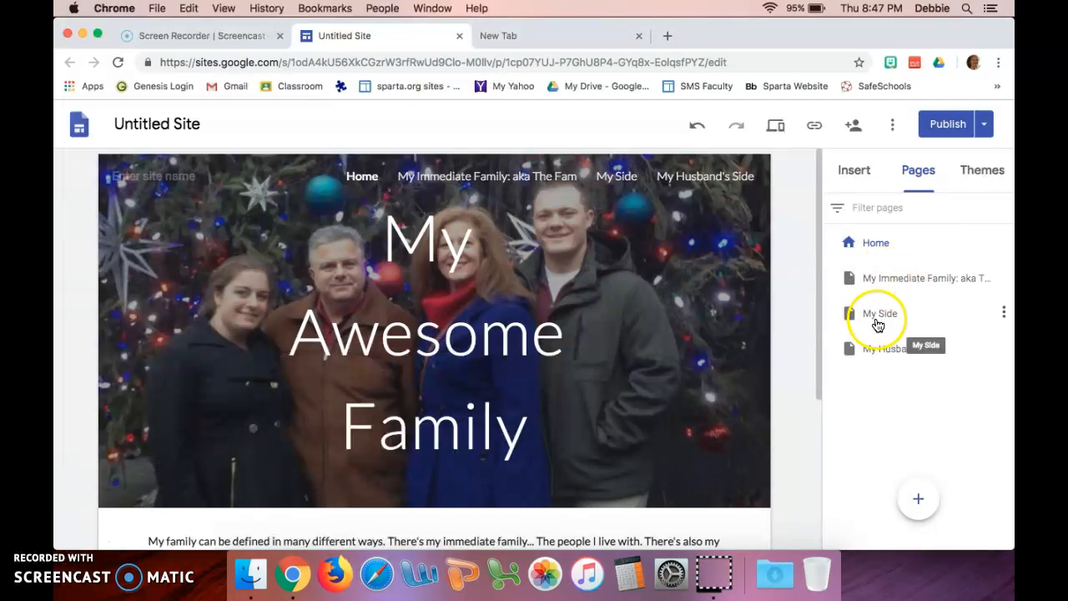
Scroll to the bottom of the home page and add an empty footer
scroll("down", 3)
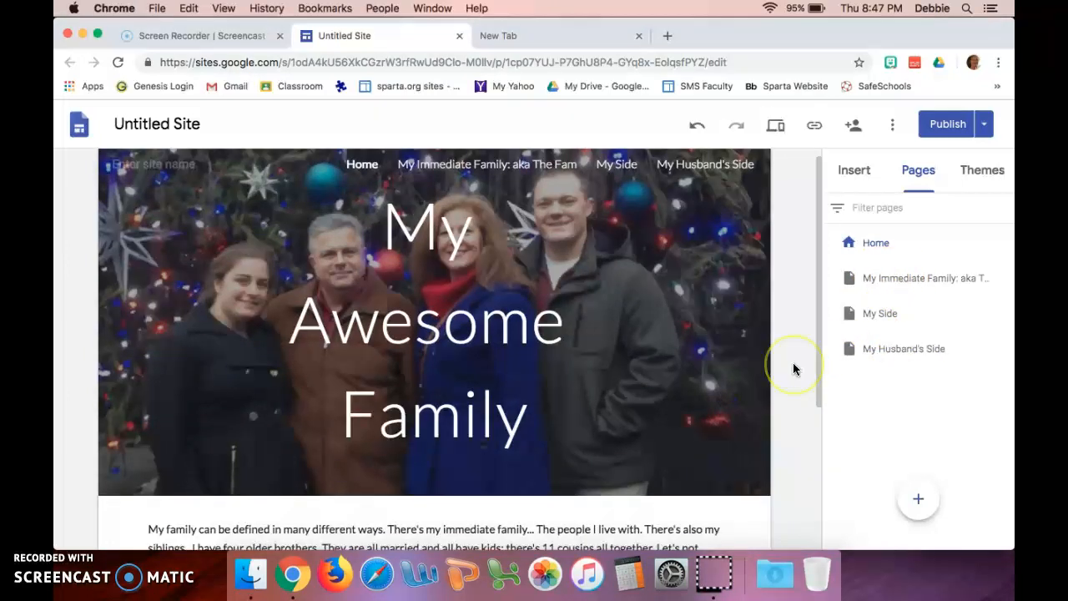
scroll("down", 3)
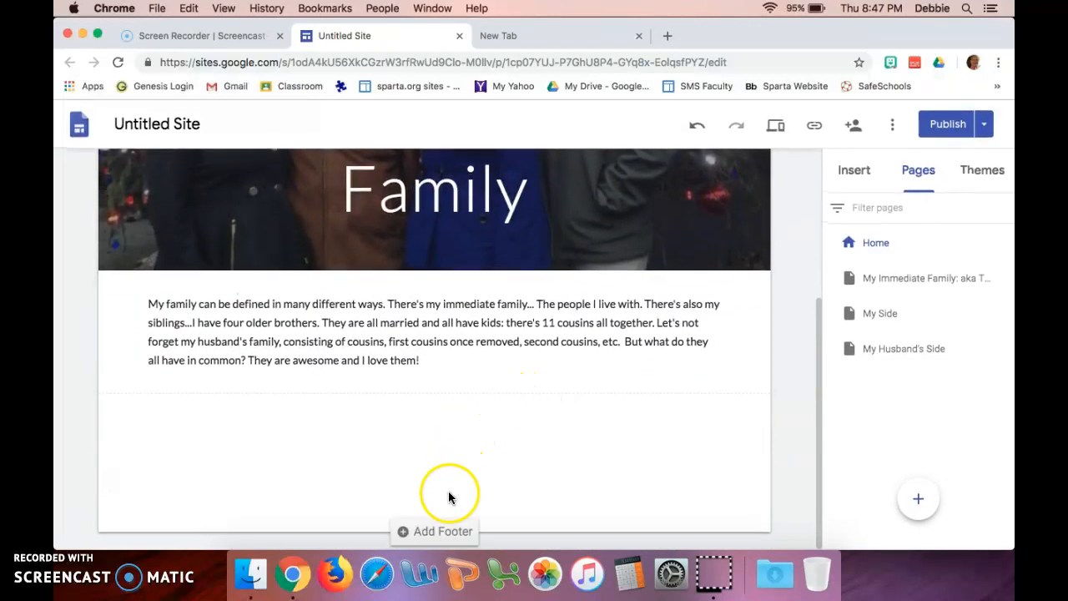
mouse_move(423, 533)
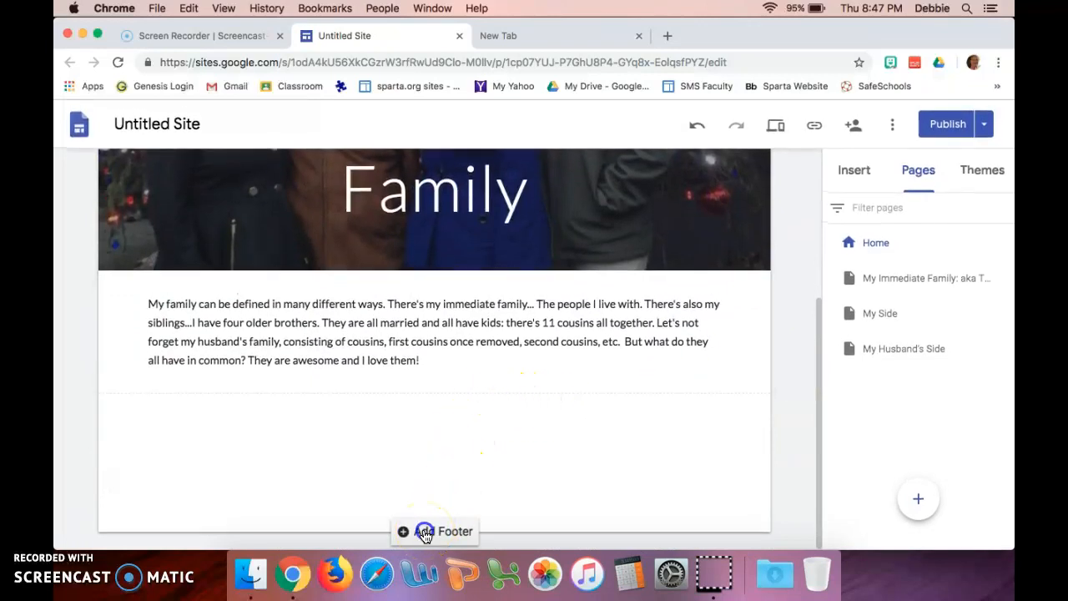
left_click(421, 530)
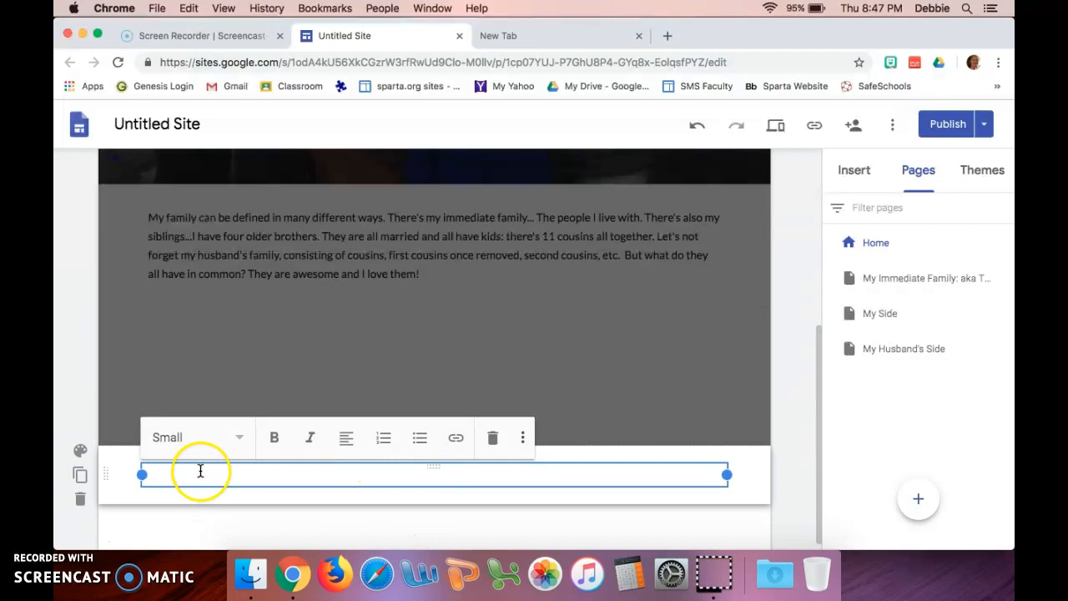
mouse_move(329, 484)
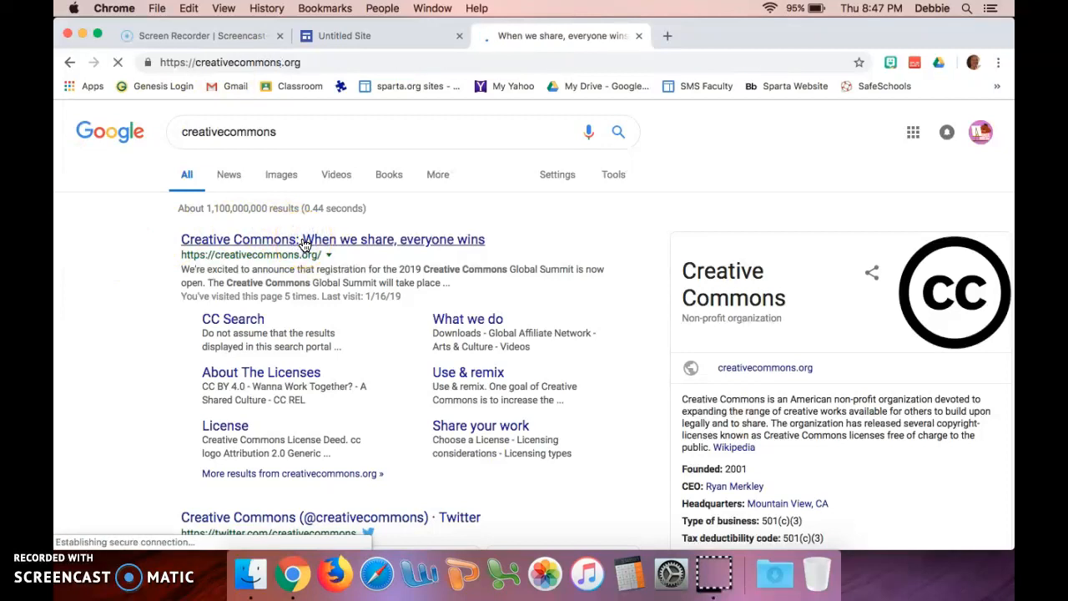
Open the Creative Commons website from the search results and dismiss its newsletter popup
left_click(304, 239)
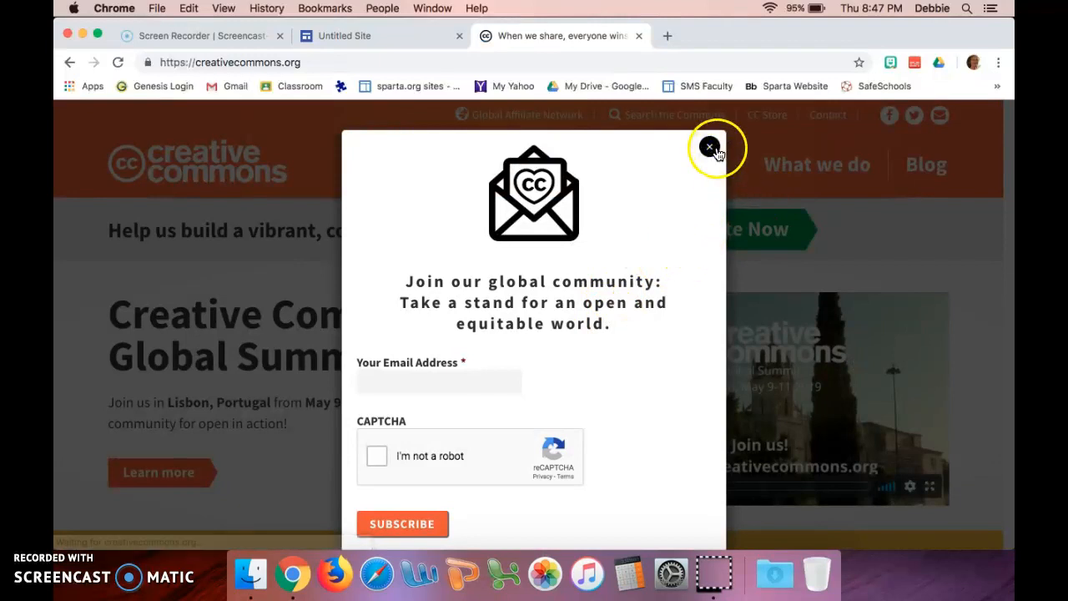
left_click(710, 146)
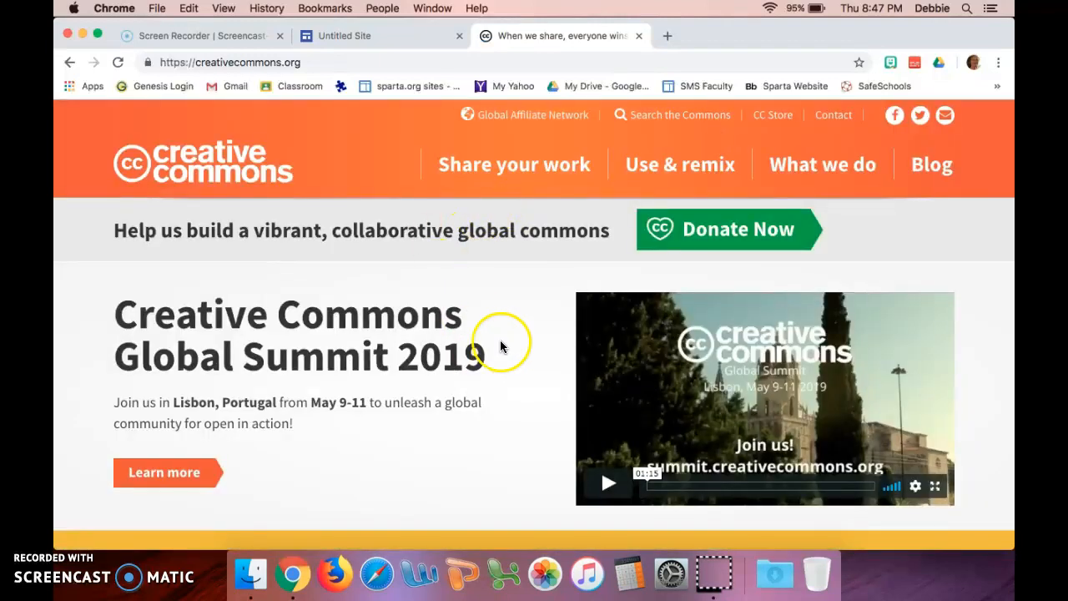
mouse_move(516, 173)
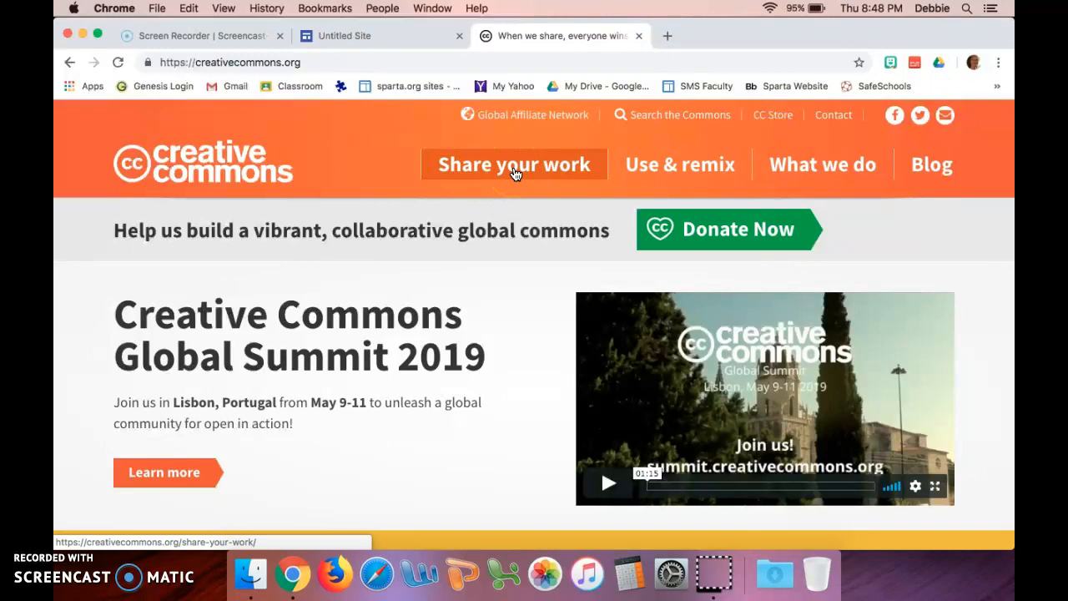
Go to Share your work and start the Choose a License chooser
left_click(514, 164)
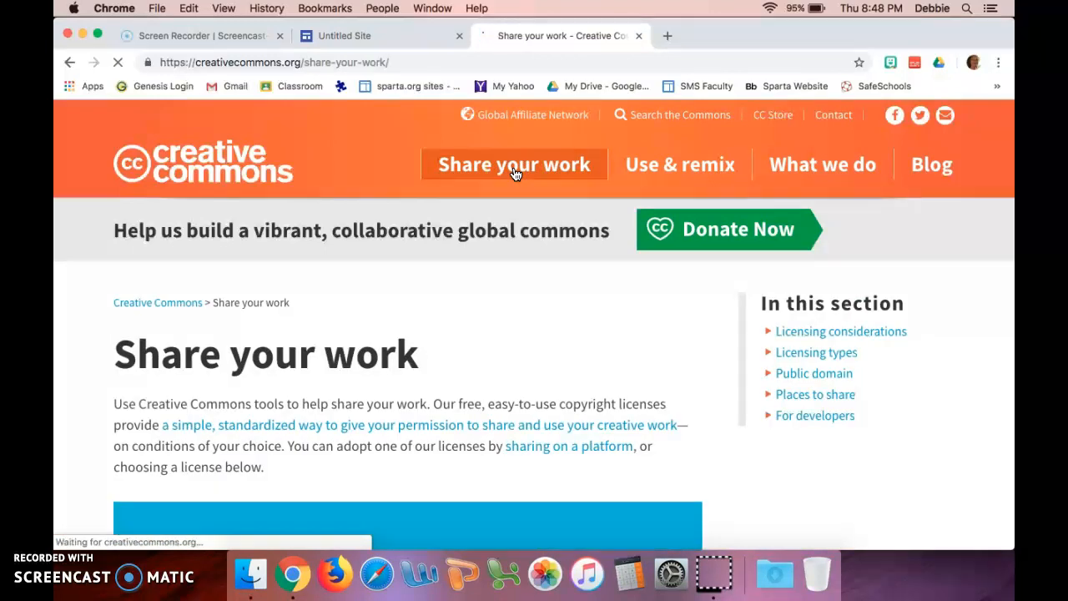
scroll("down", 3)
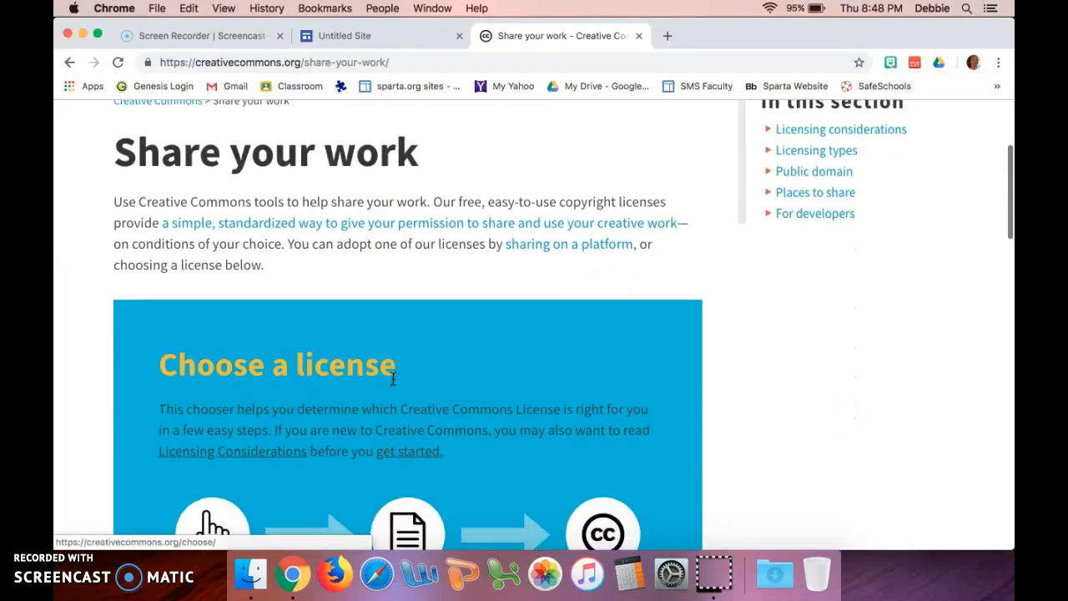
scroll("down", 3)
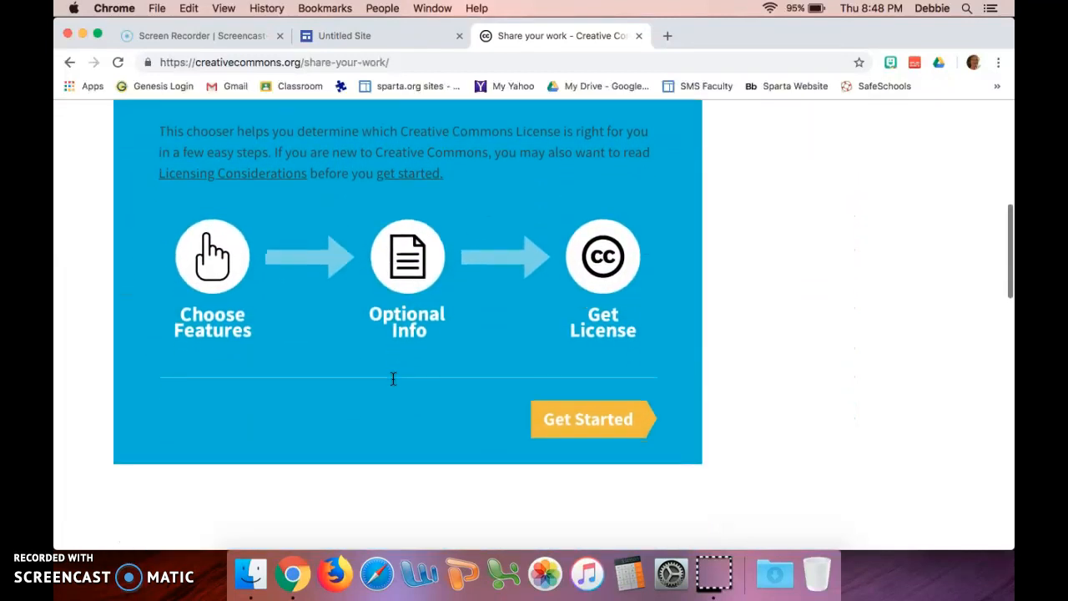
mouse_move(634, 399)
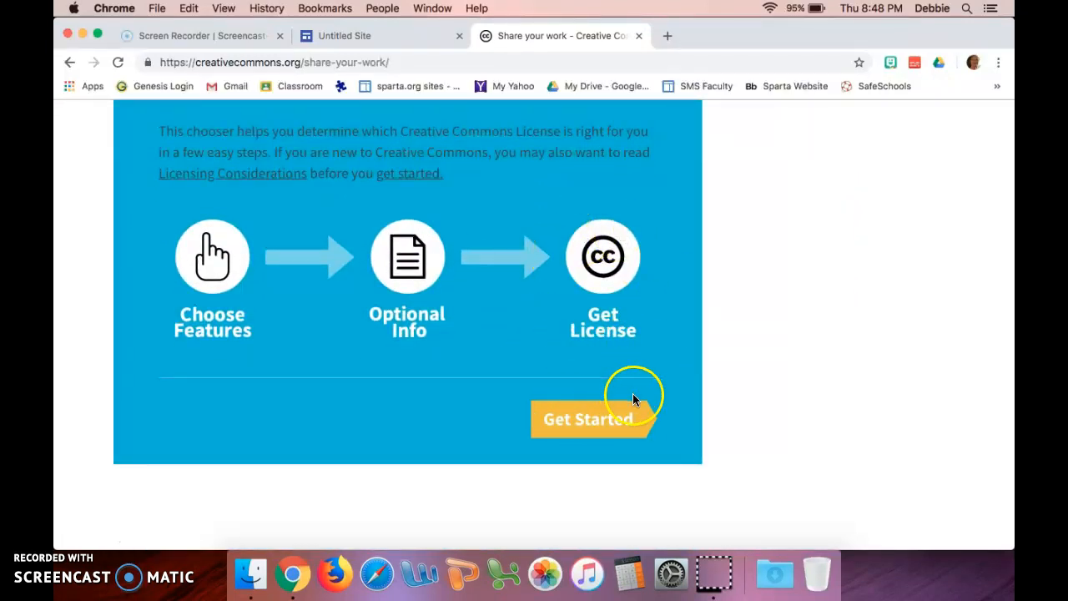
left_click(588, 419)
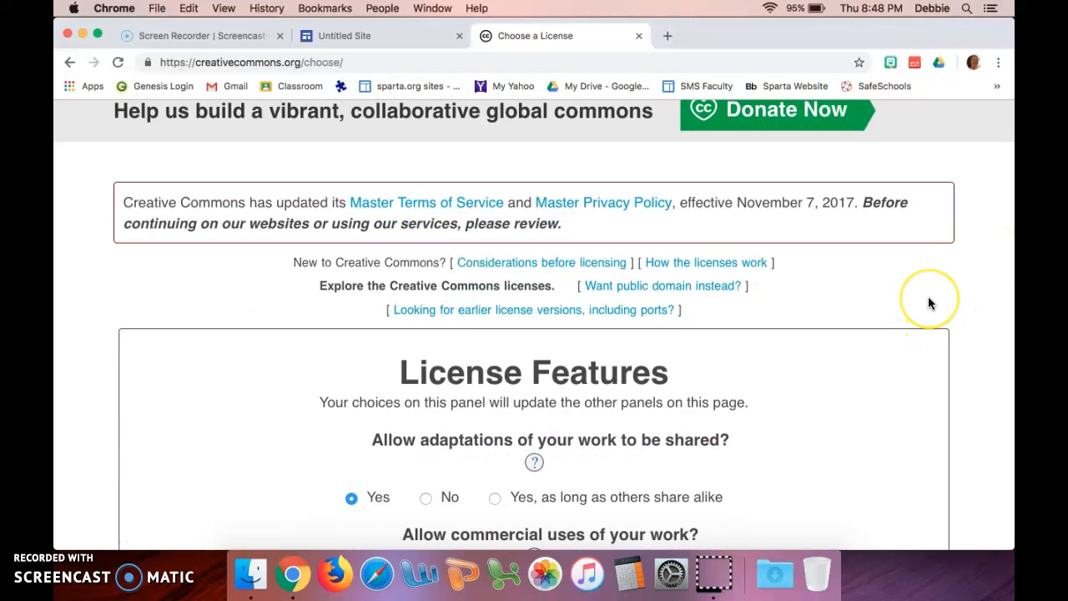
Disallow adaptations and commercial uses, selecting Attribution-NonCommercial-NoDerivatives 4.0 International
scroll("down", 3)
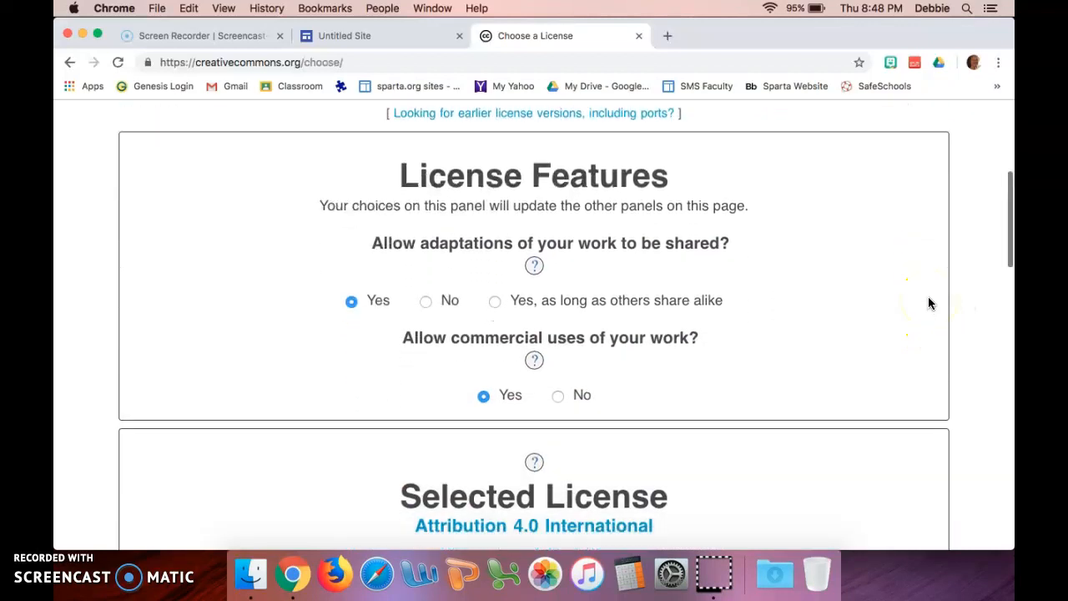
scroll("down", 3)
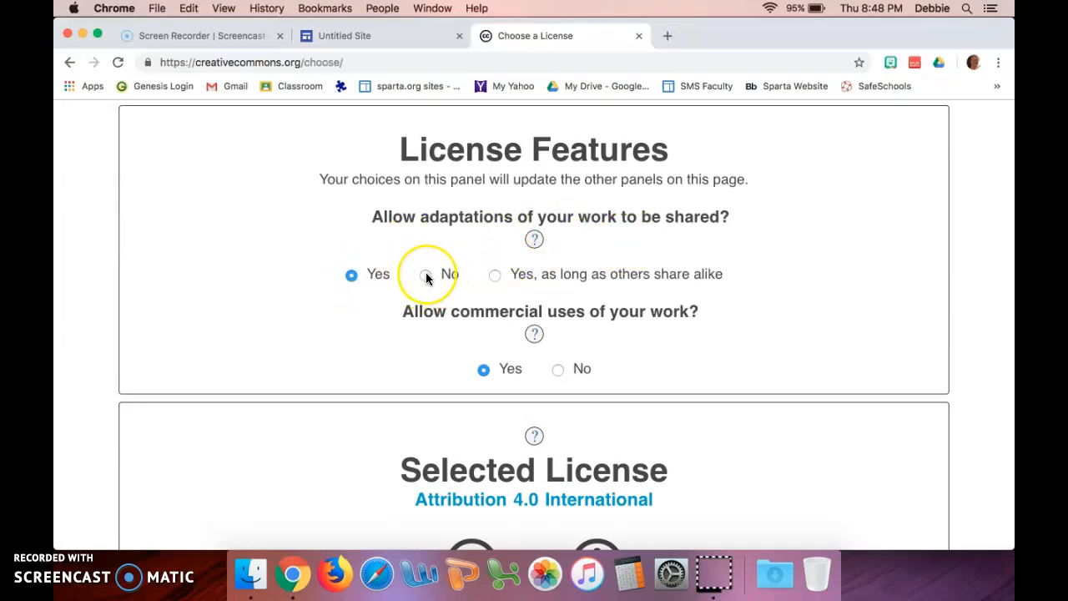
left_click(426, 274)
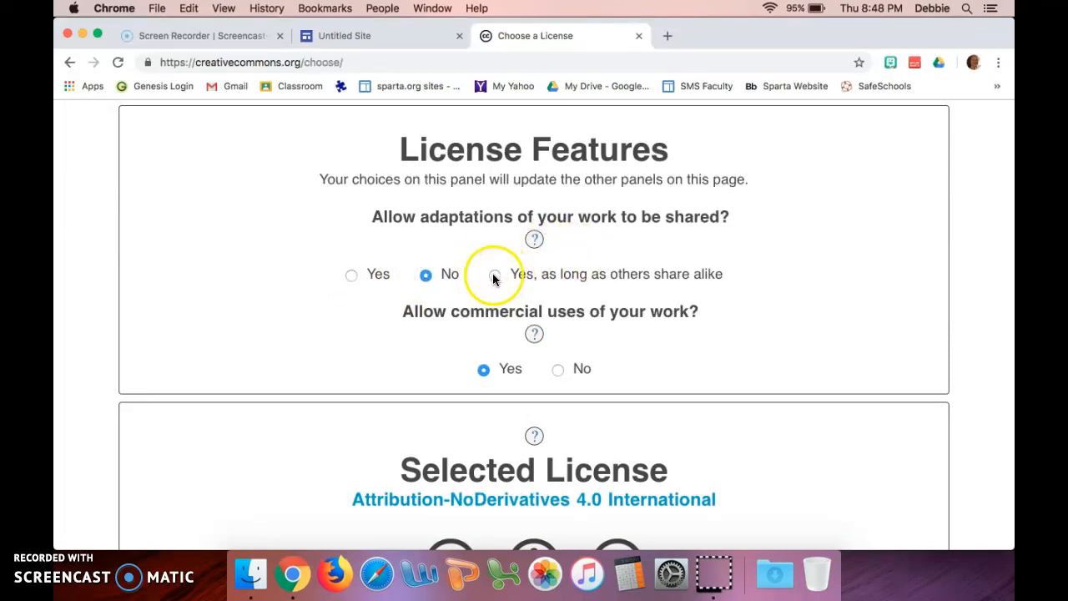
left_click(494, 275)
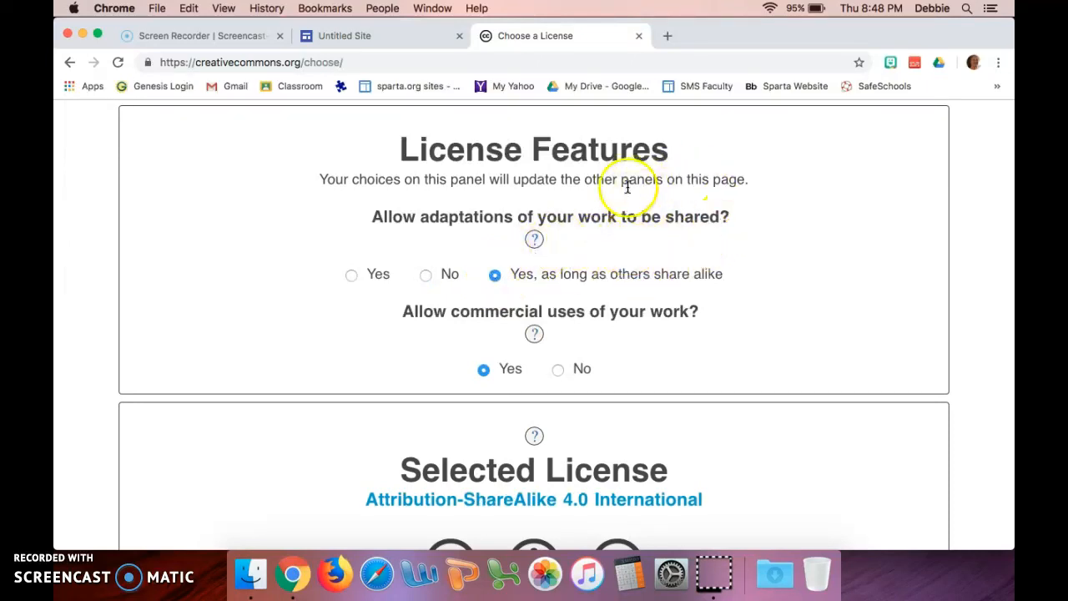
mouse_move(619, 238)
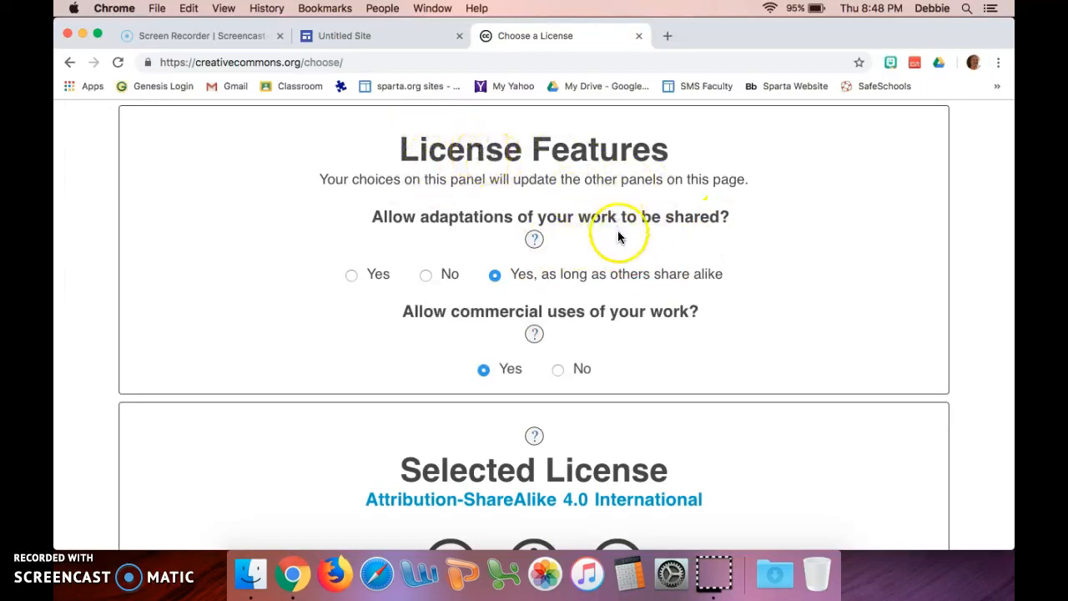
mouse_move(473, 240)
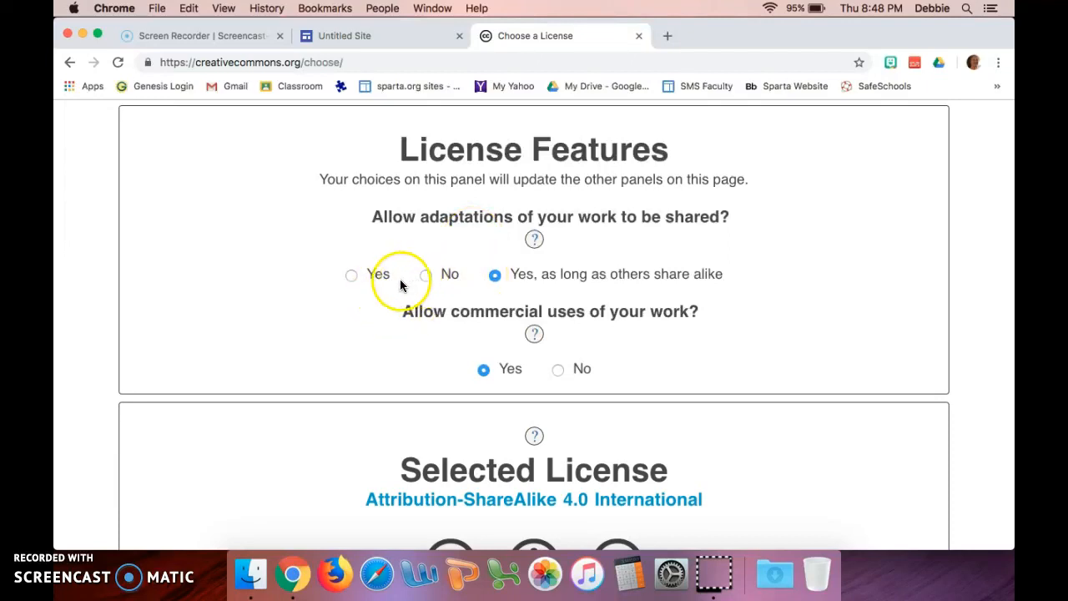
left_click(423, 275)
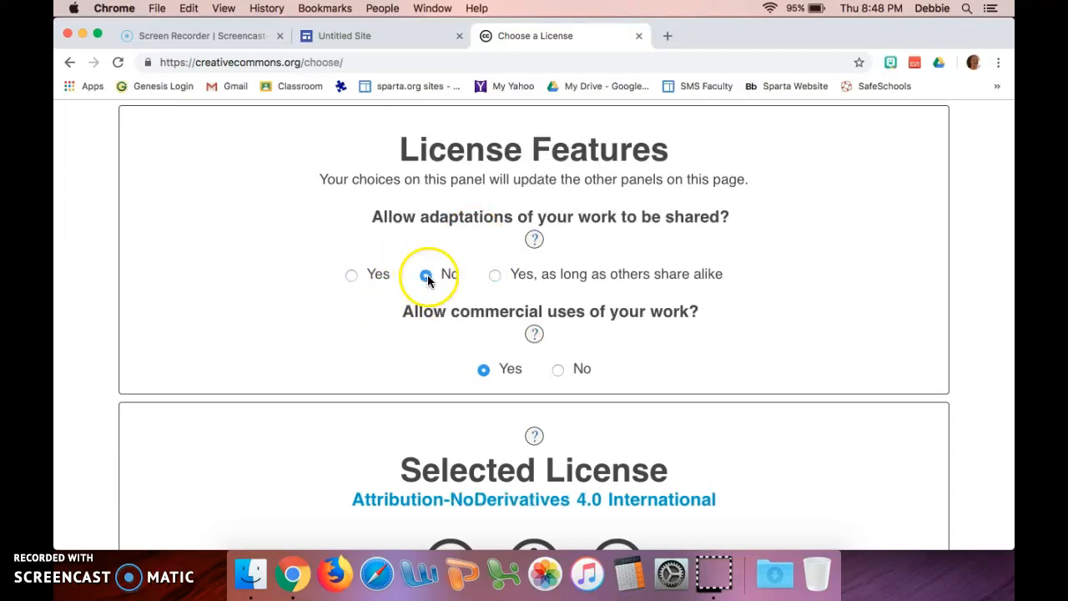
left_click(418, 274)
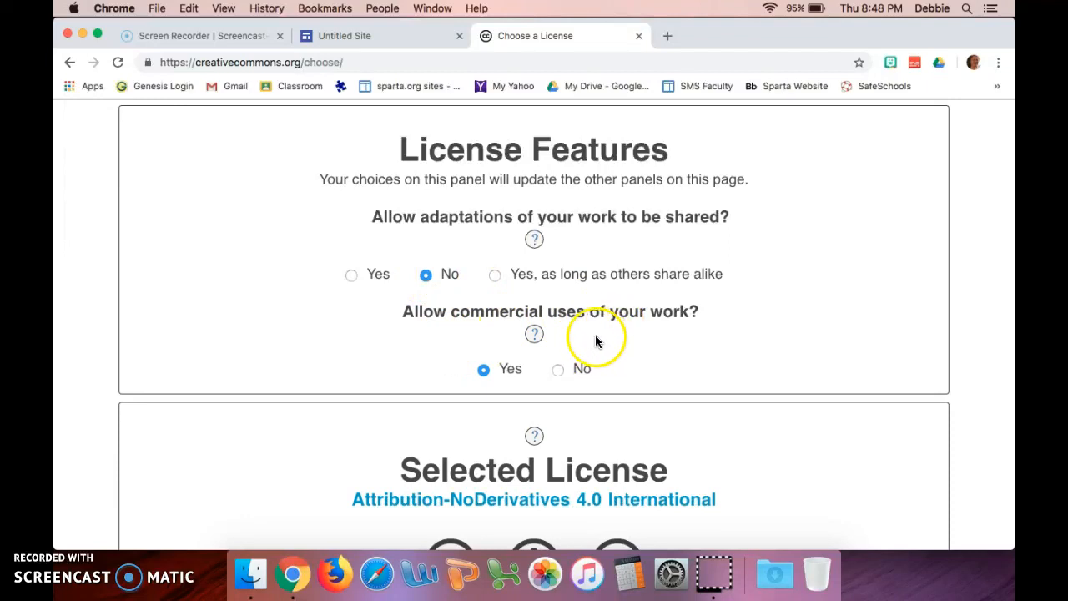
scroll("down", 3)
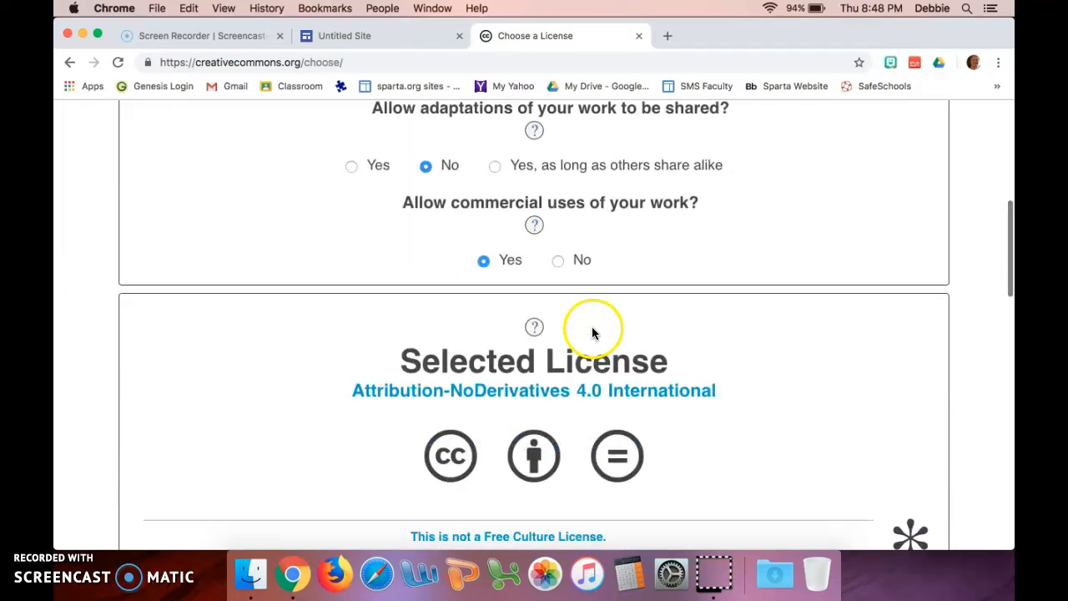
left_click(556, 262)
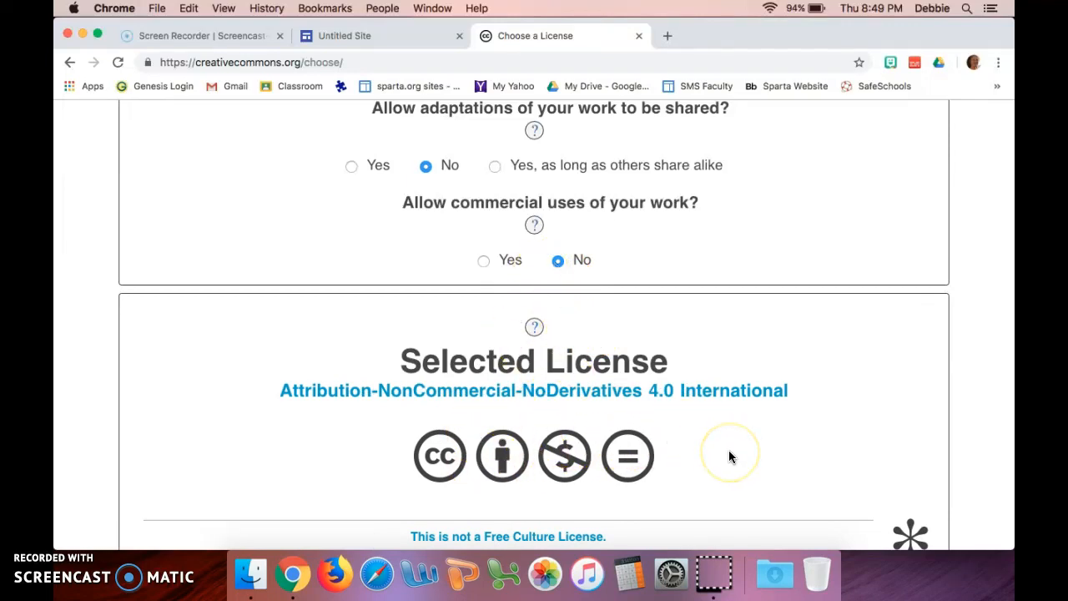
Copy the license statement under 'Have a web page?' and return to the Untitled Site editor
scroll("down", 3)
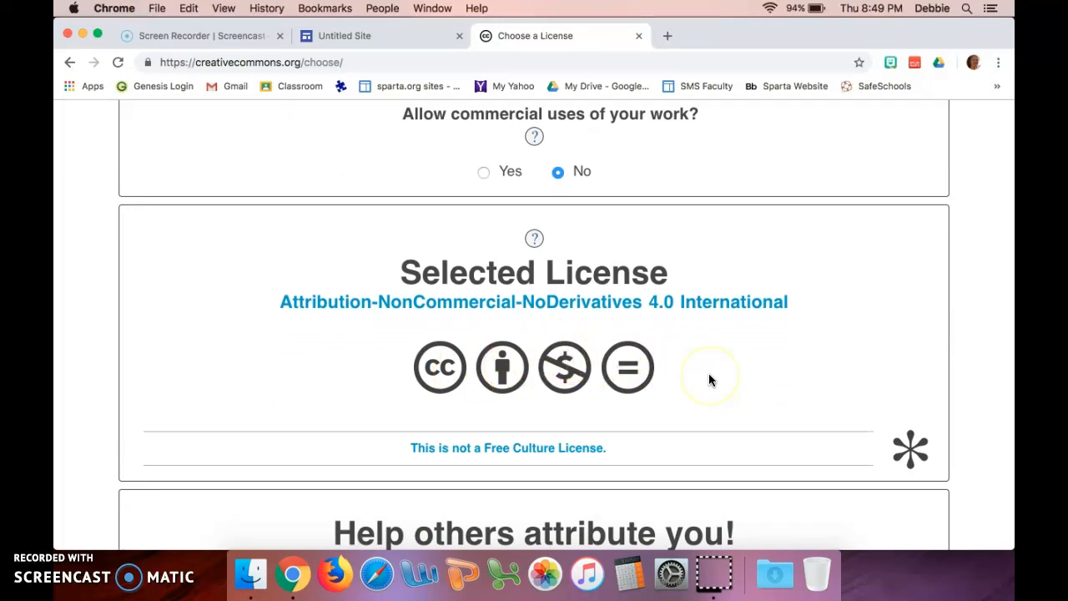
scroll("down", 3)
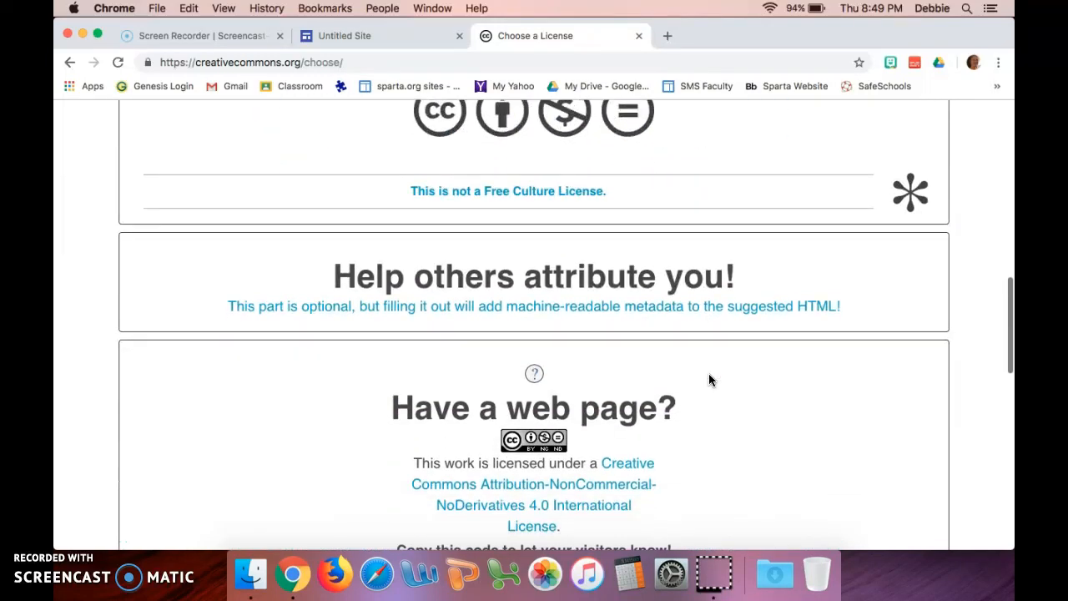
scroll("down", 3)
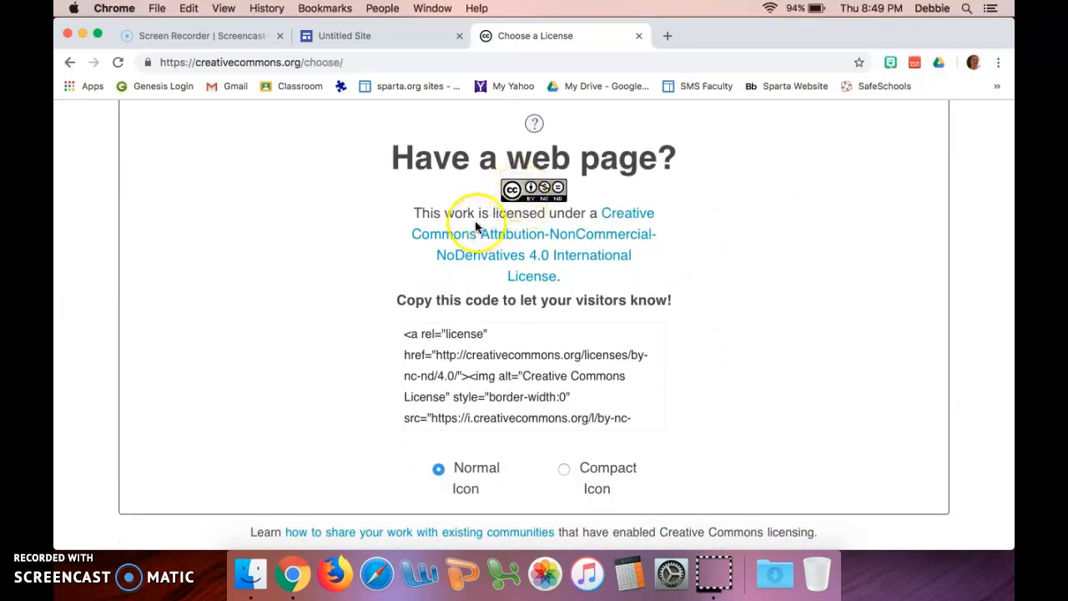
mouse_move(413, 213)
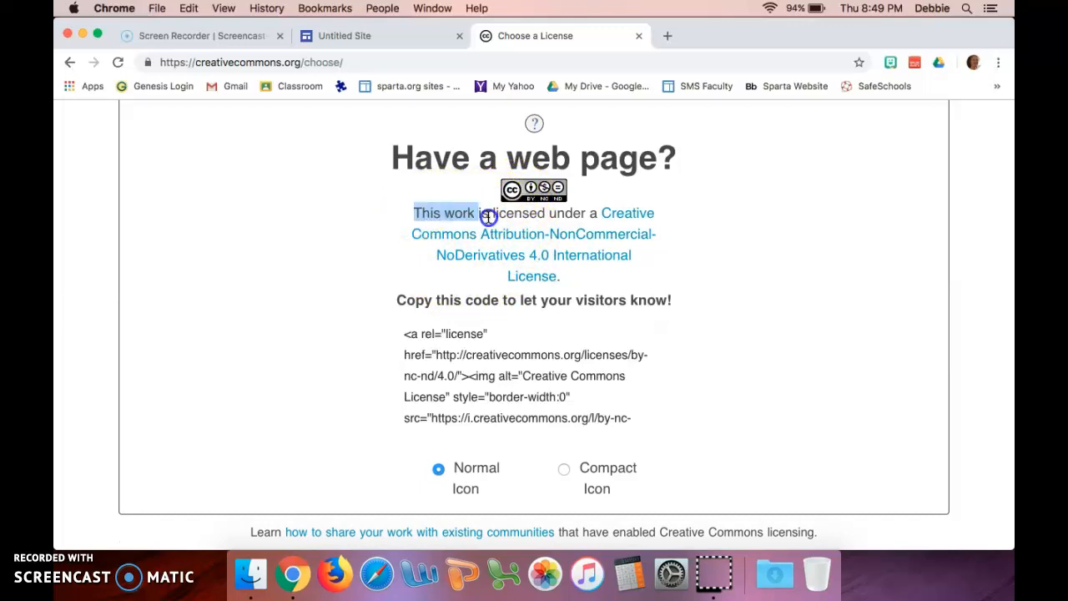
left_click_drag(488, 218, 635, 283)
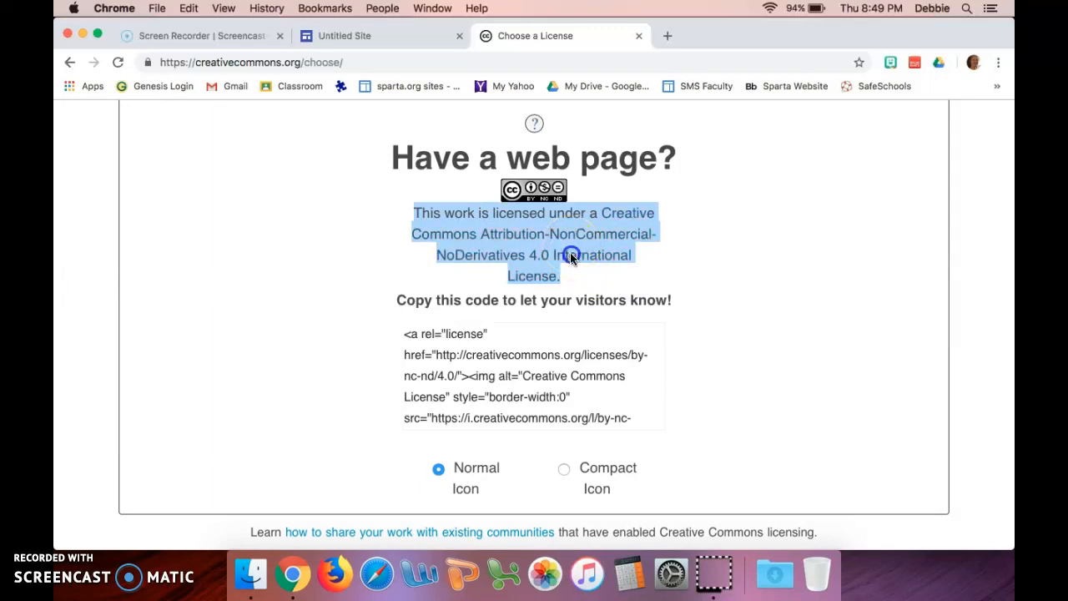
right_click(570, 254)
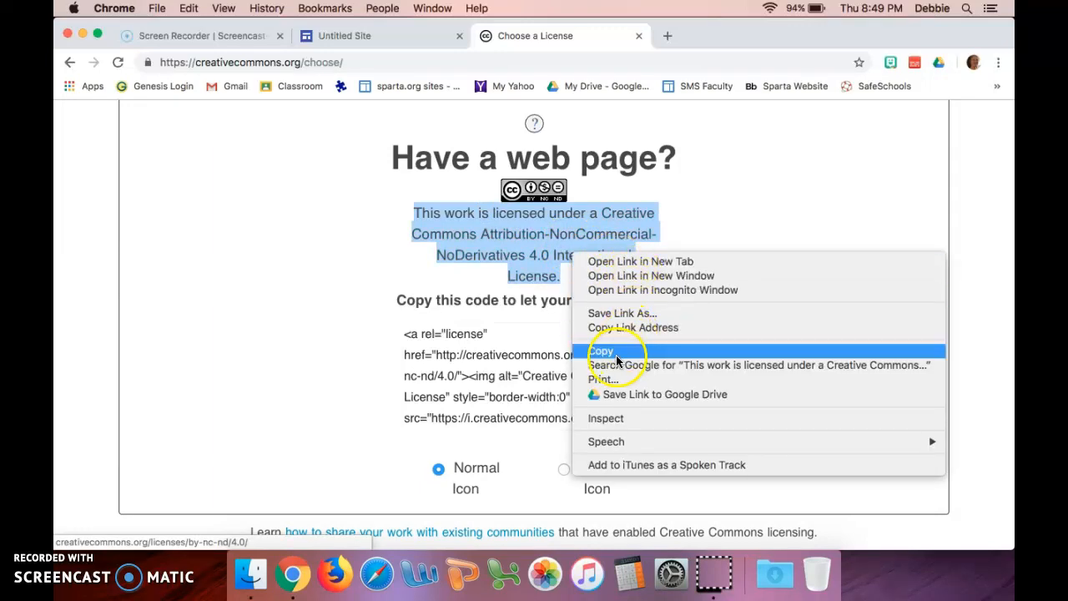
left_click(601, 351)
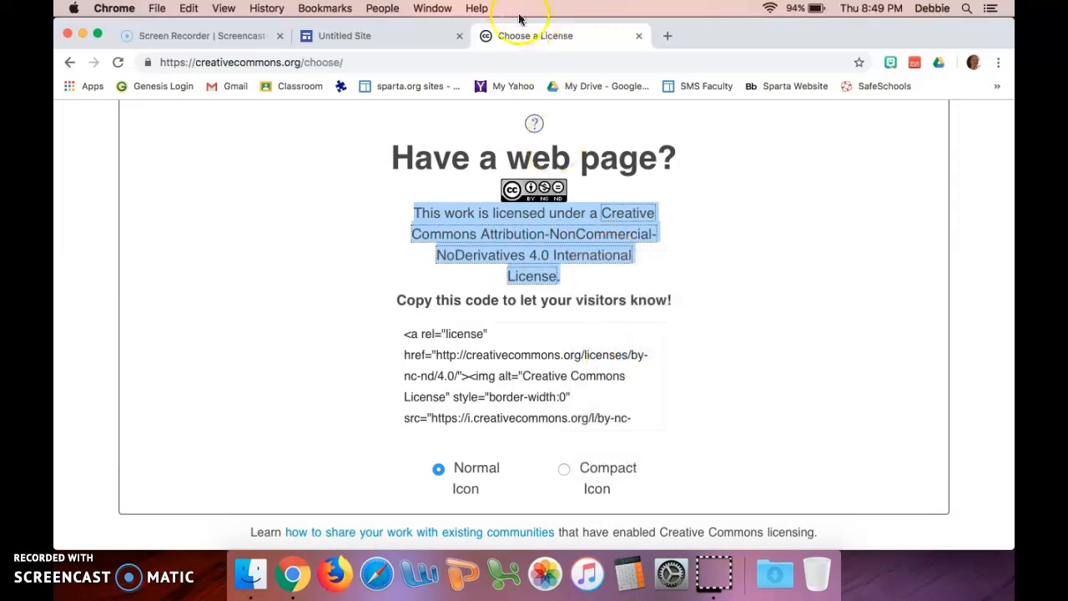
left_click(351, 35)
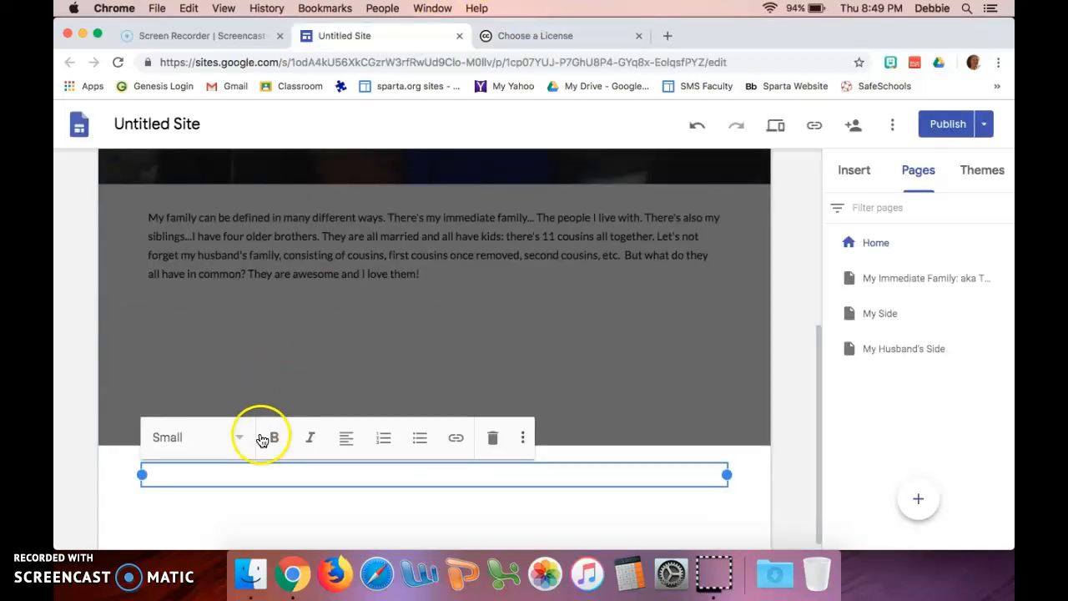
Paste the Attribution-NonCommercial-NoDerivatives 4.0 license statement into the footer text box
left_click(242, 472)
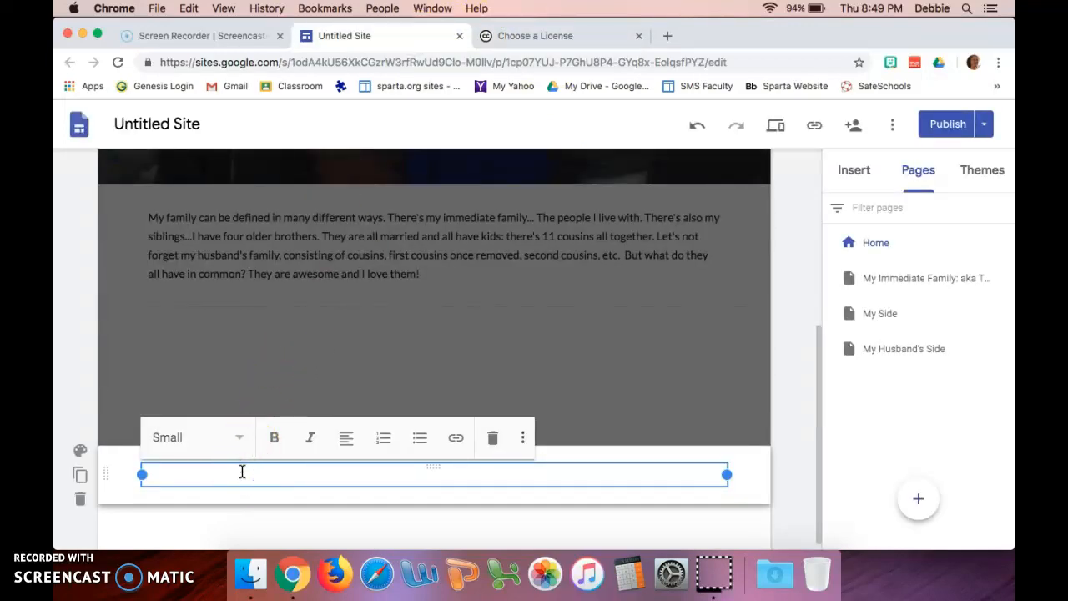
type("This work is licensed under a Creative Commons Attribution-NonCommercial-NoDerivatives 4.0 International License.")
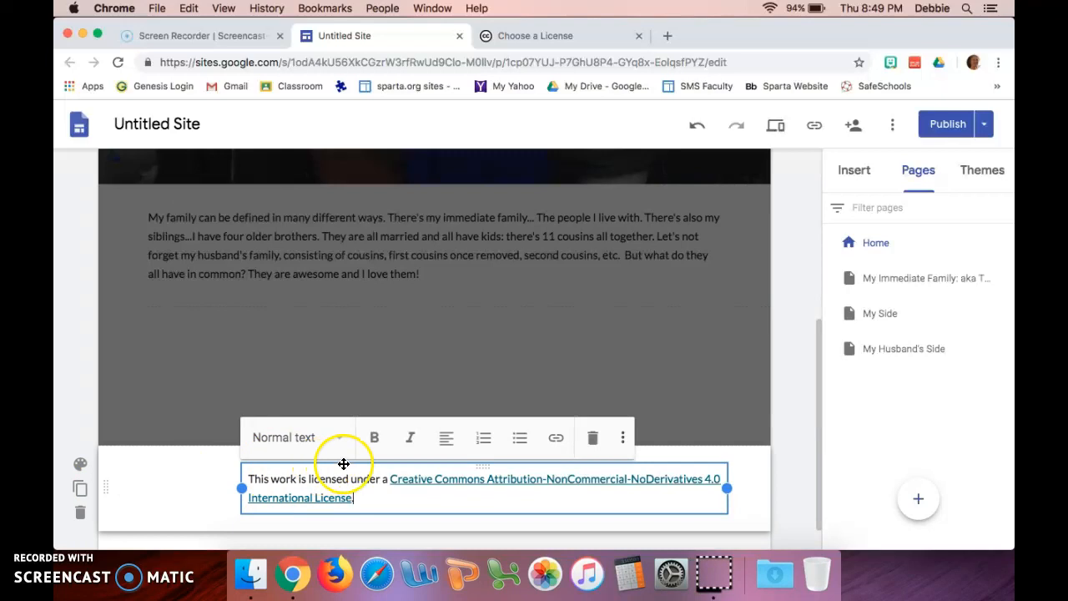
mouse_move(178, 496)
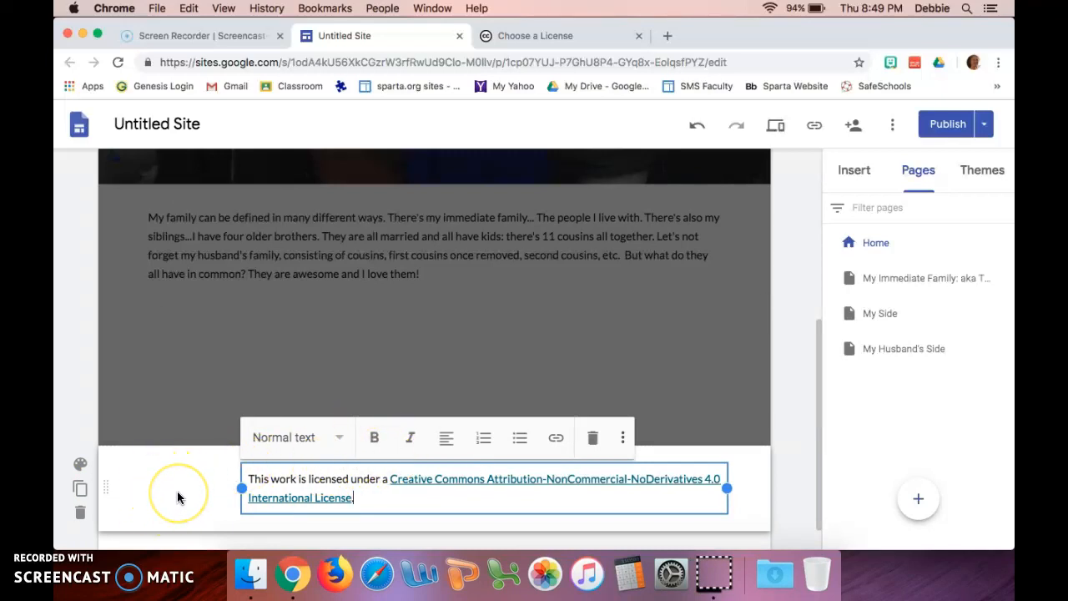
left_click(194, 465)
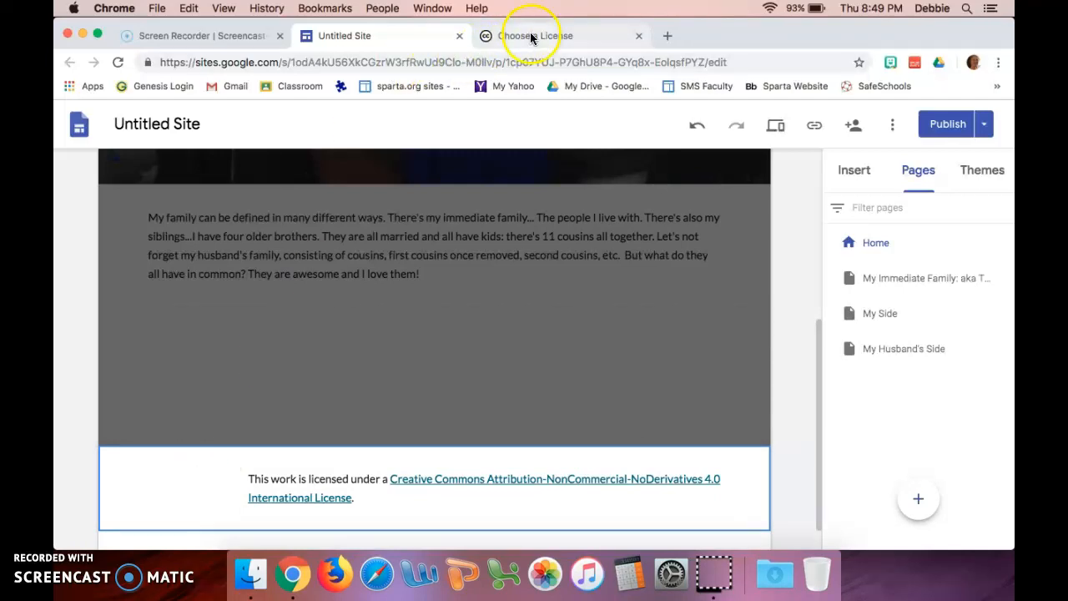
Return to the license chooser and copy the license badge image
left_click(534, 35)
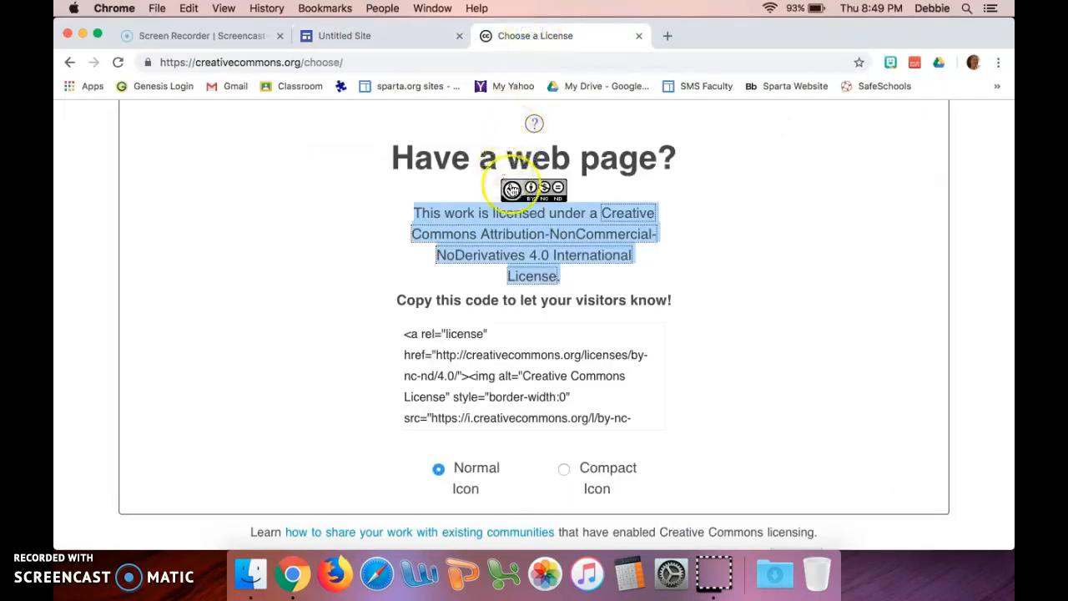
left_click(534, 190)
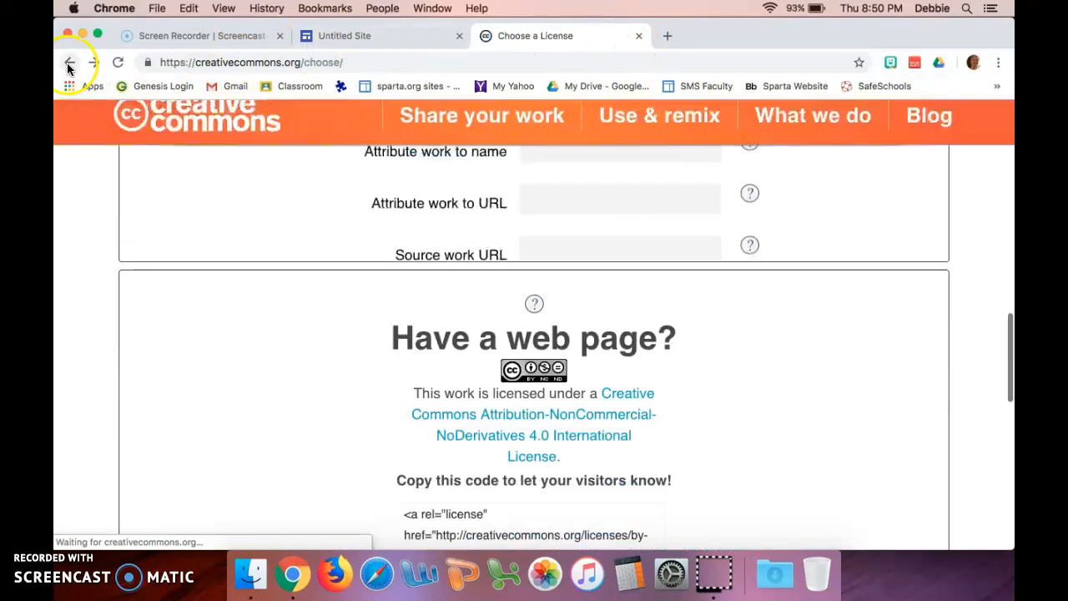
scroll("down", 3)
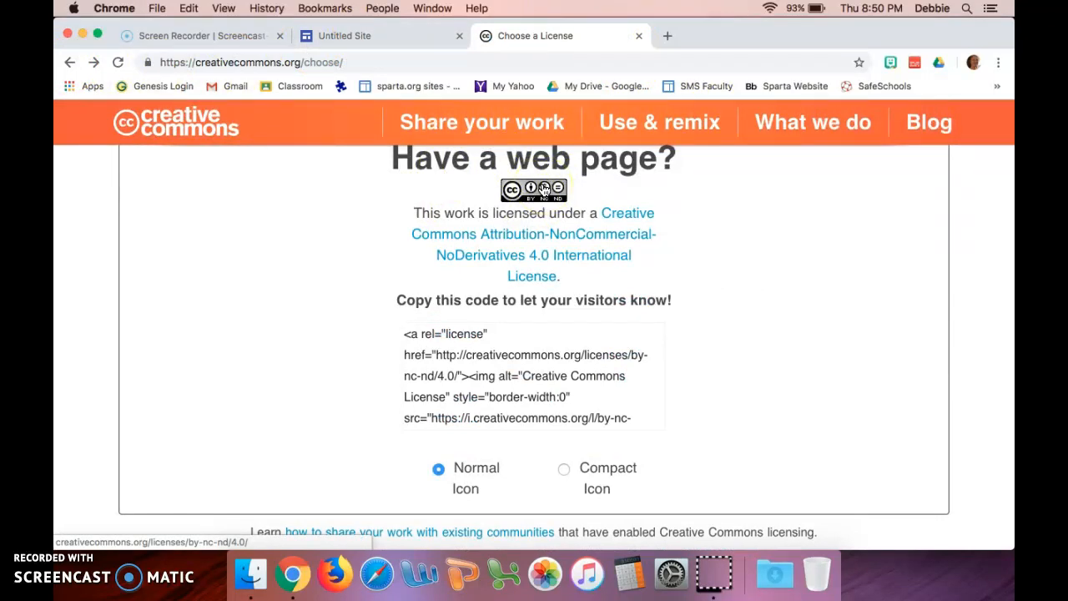
right_click(534, 190)
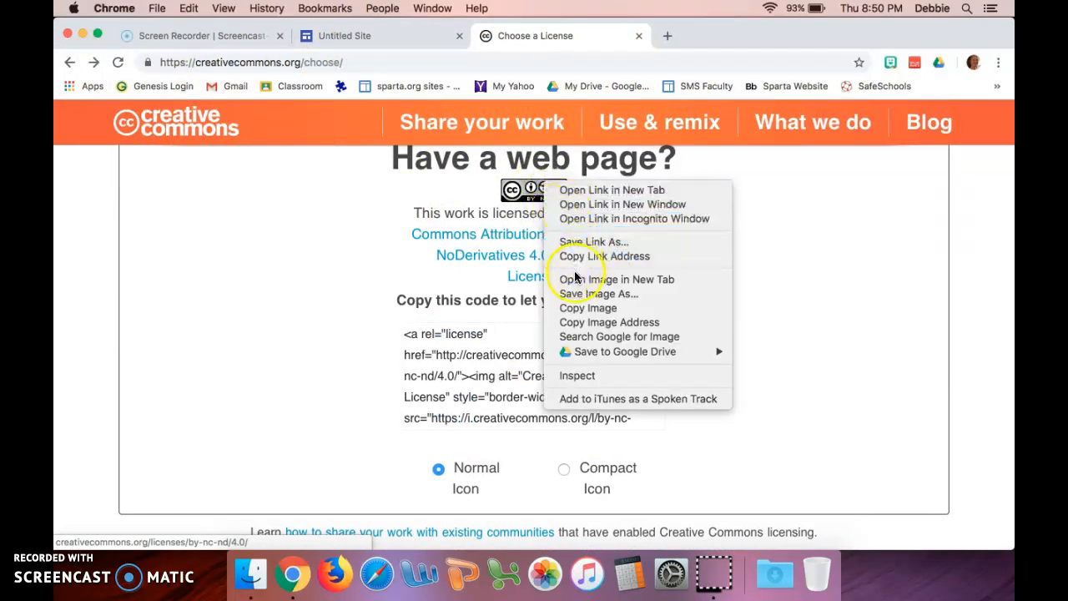
left_click(574, 311)
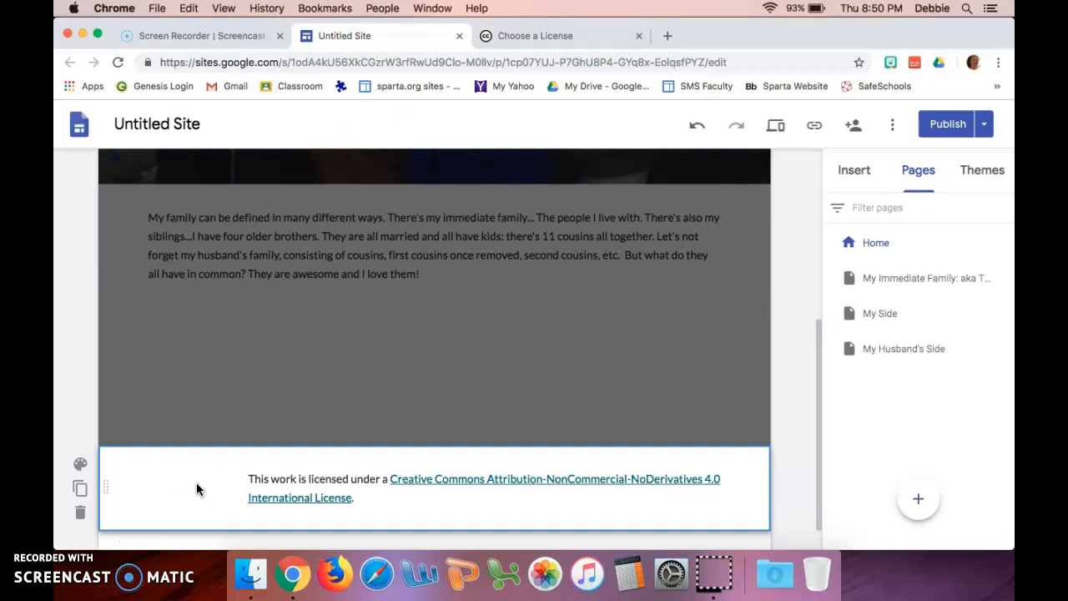
Paste the license badge into the footer, remove it, and return to Creative Commons
right_click(199, 489)
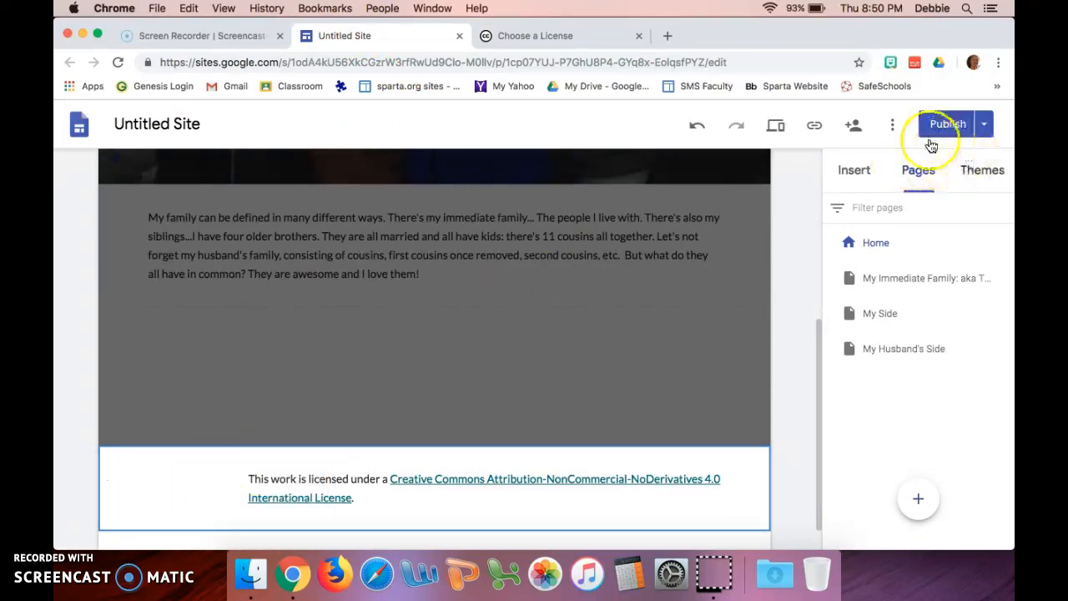
left_click(853, 169)
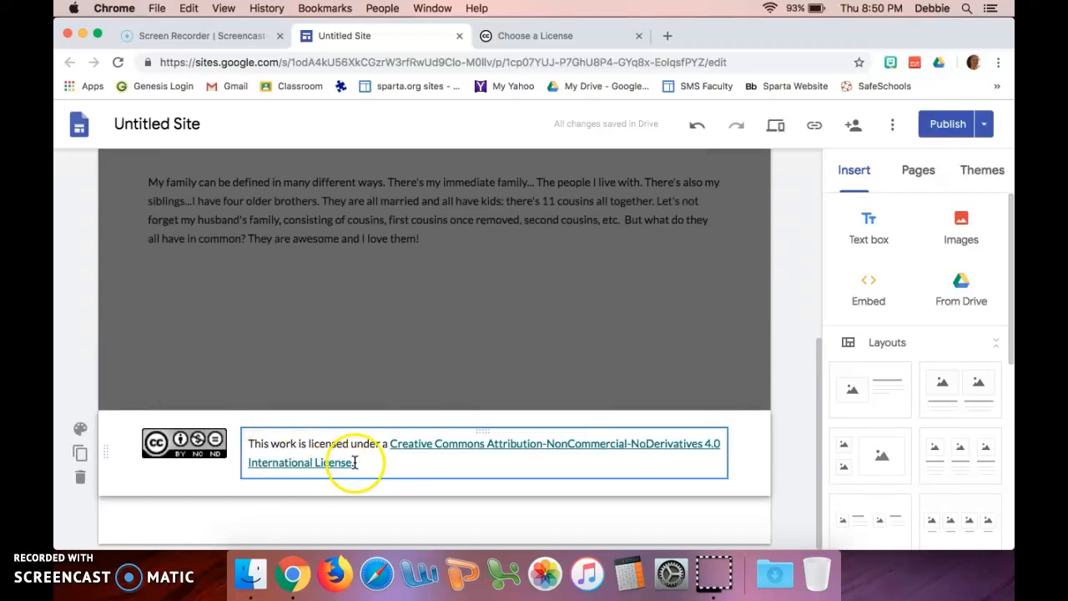
mouse_move(554, 465)
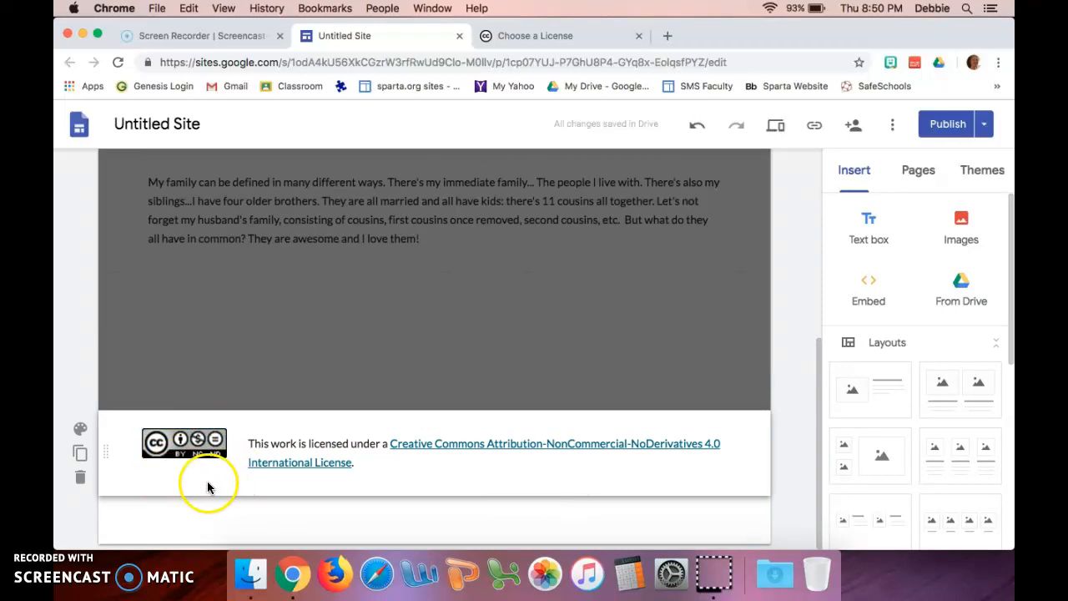
mouse_move(203, 489)
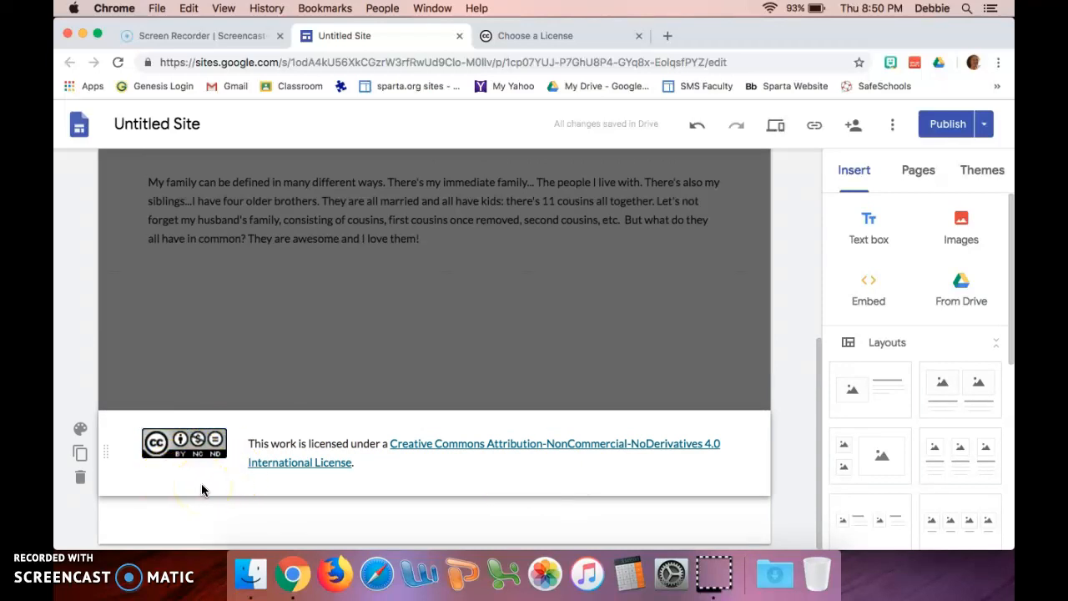
mouse_move(171, 470)
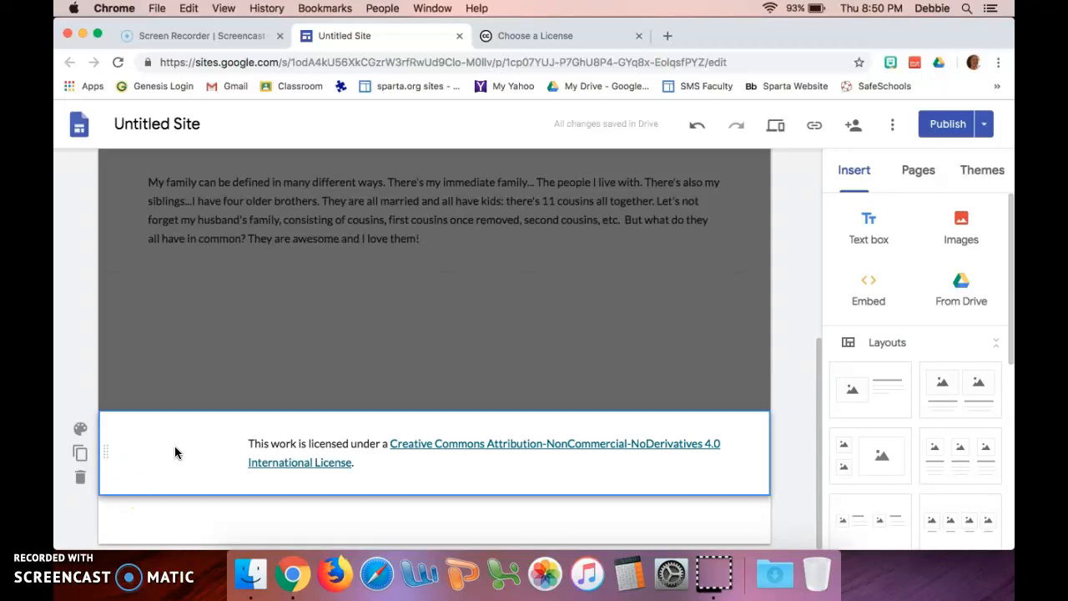
left_click(534, 36)
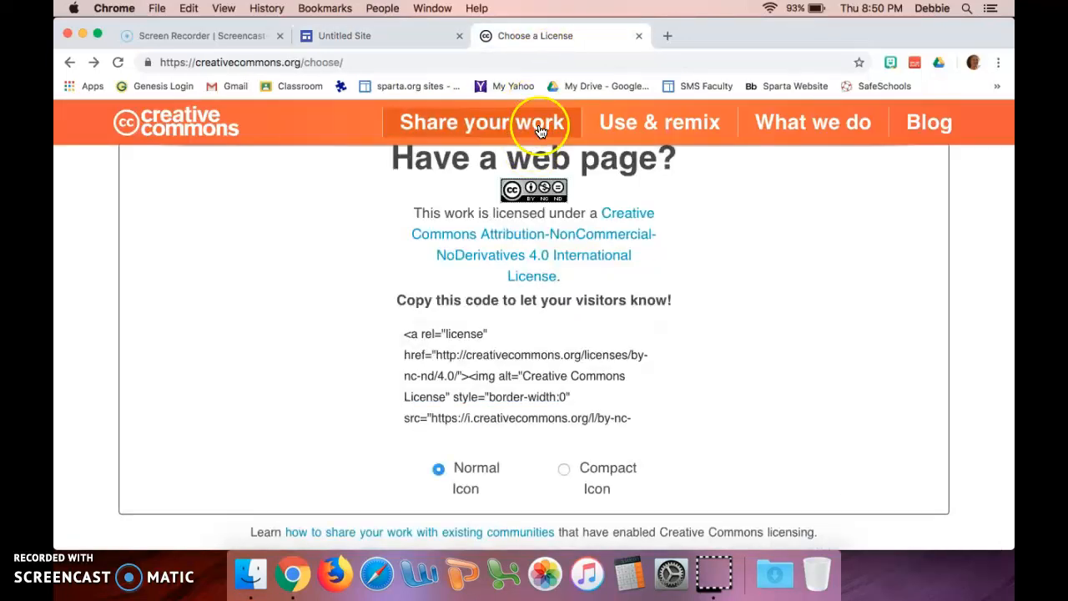
Copy the license badge image again and switch back to the site editor
right_click(533, 189)
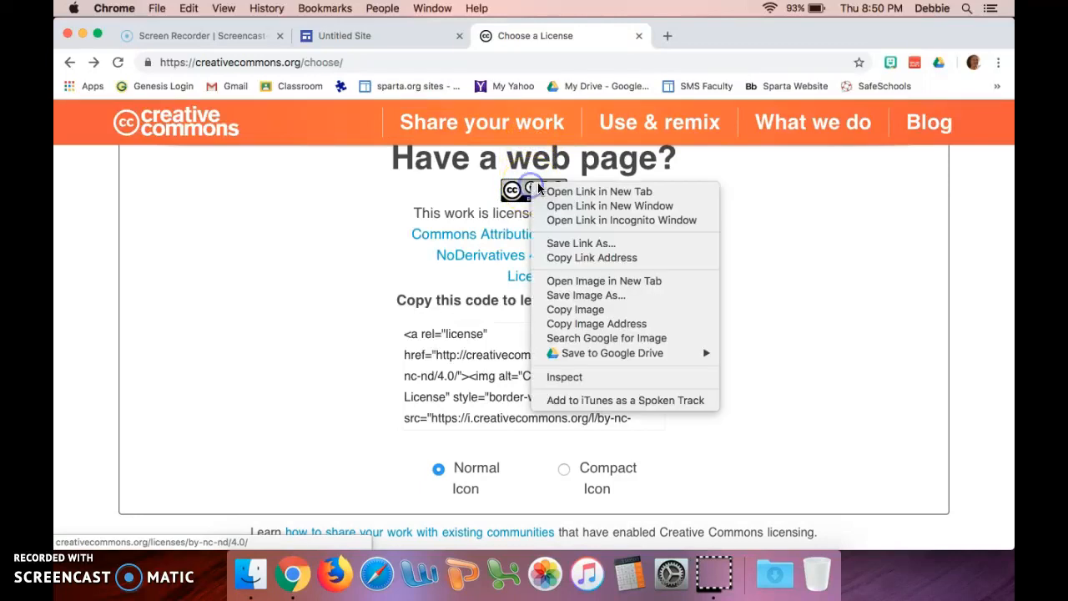
mouse_move(577, 310)
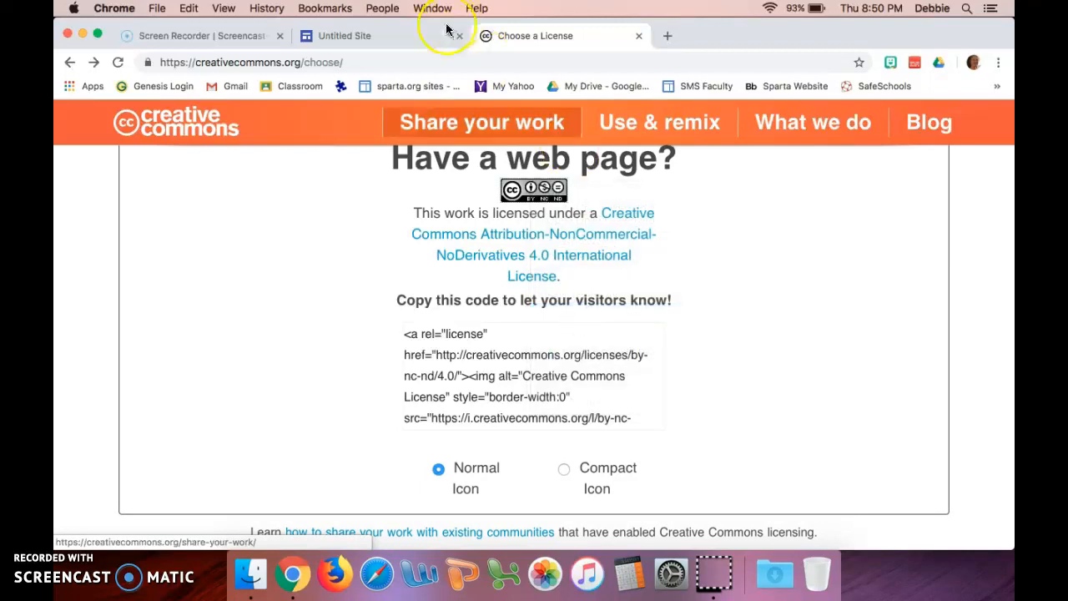
left_click(359, 35)
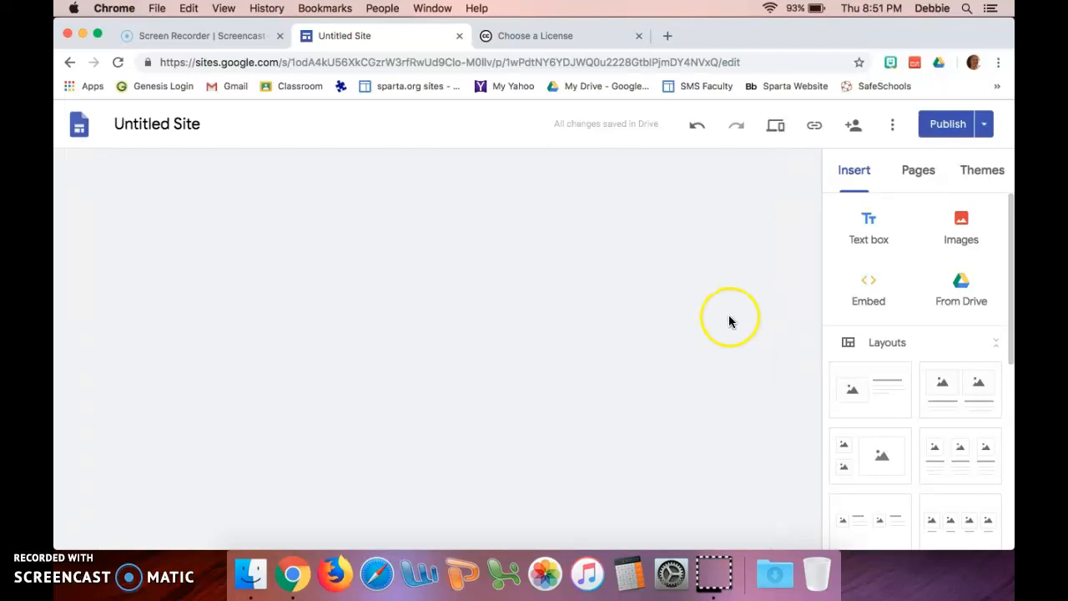
Confirm the badge sits beside the footer statement and show the Publish options
scroll("down", 3)
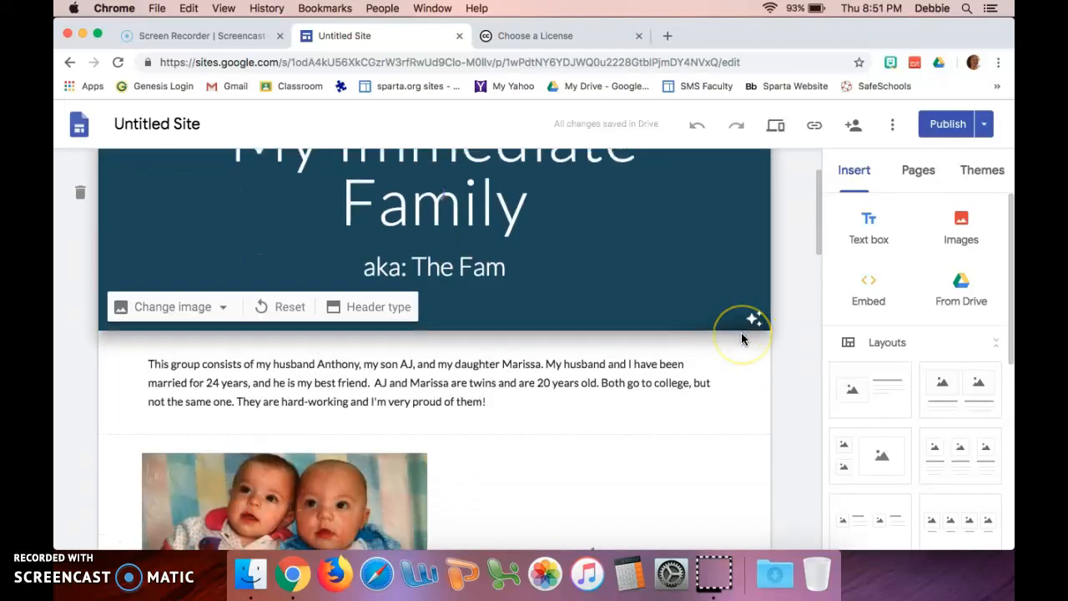
scroll("down", 3)
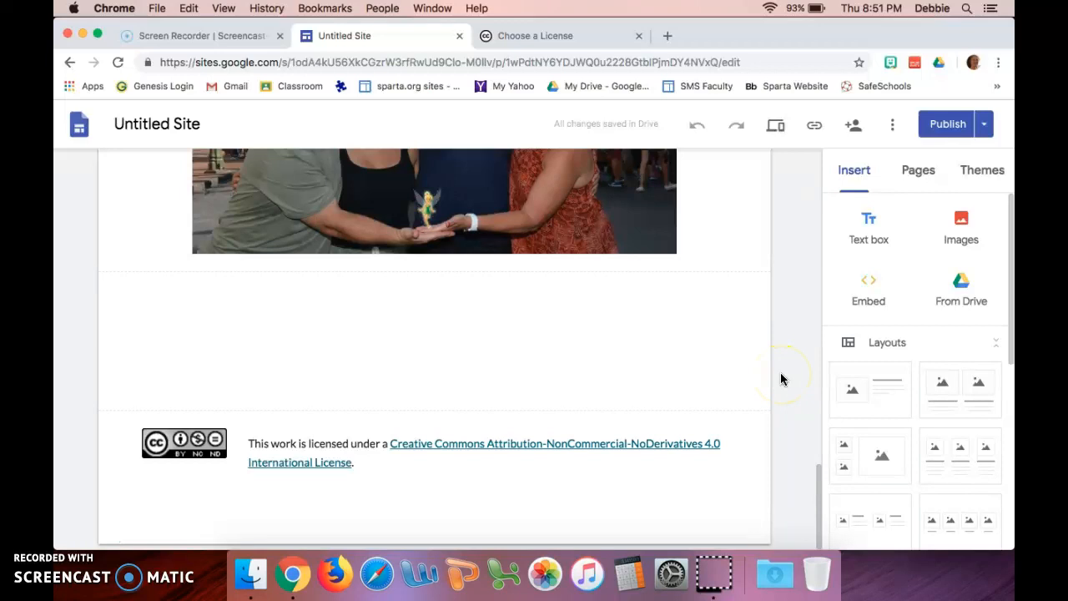
mouse_move(949, 124)
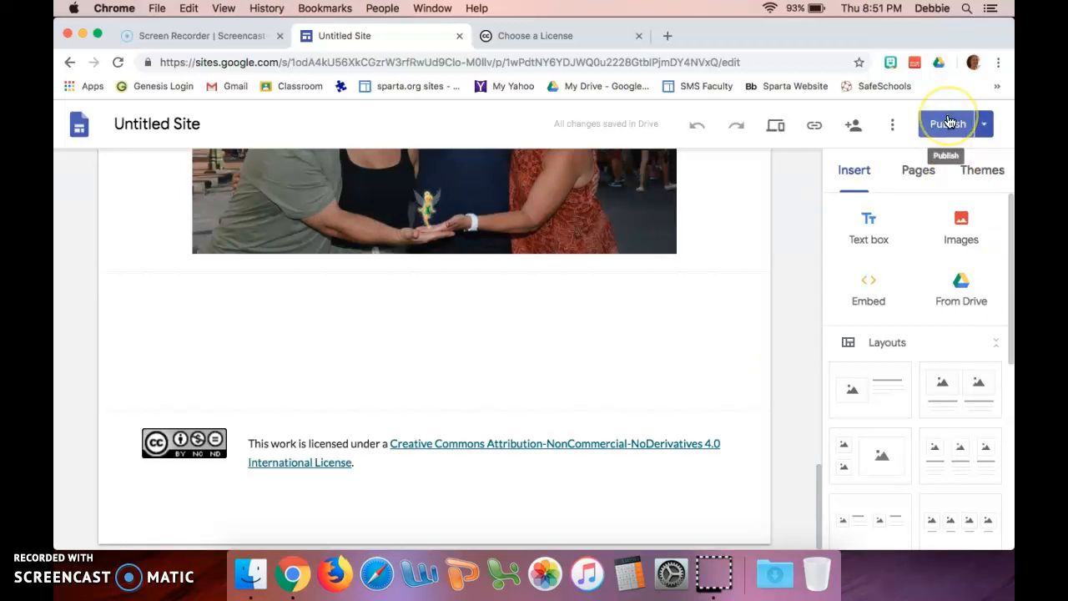
left_click(996, 123)
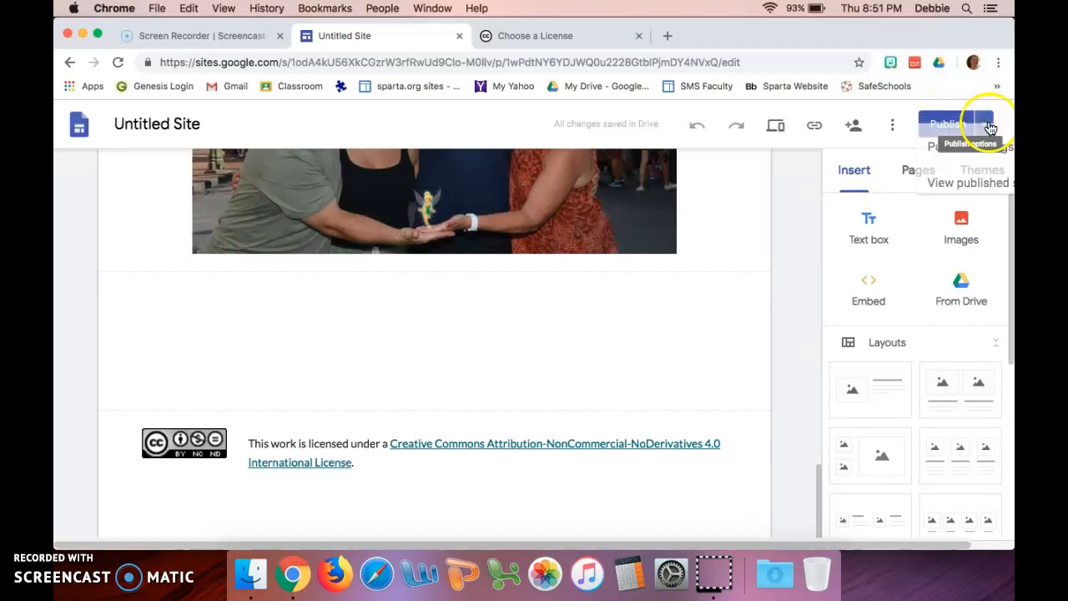
left_click(985, 124)
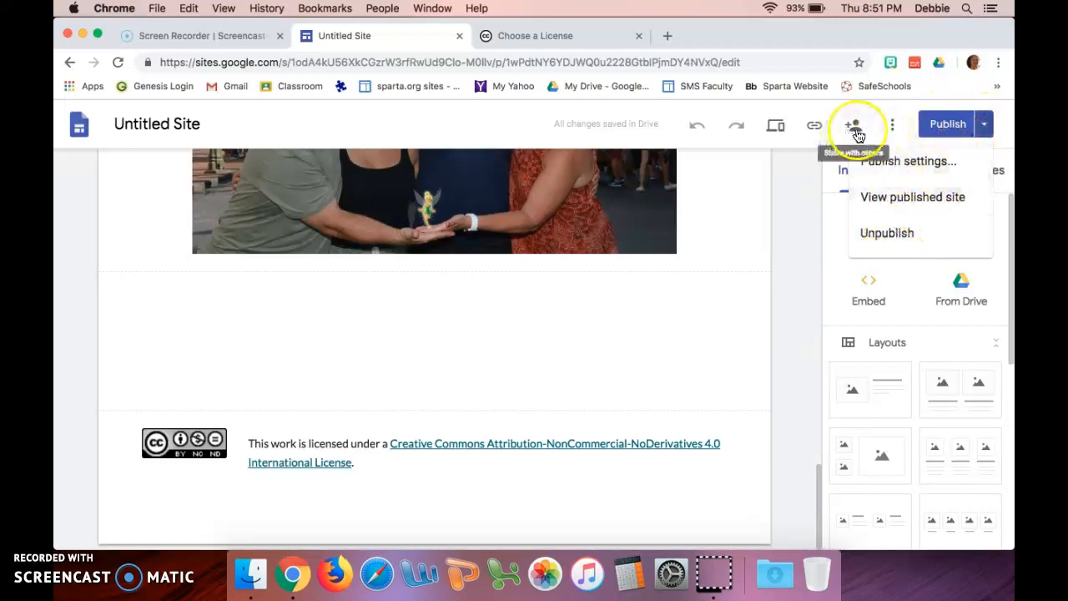
Review who in the school organization can access the site, then select the first family photo
left_click(853, 125)
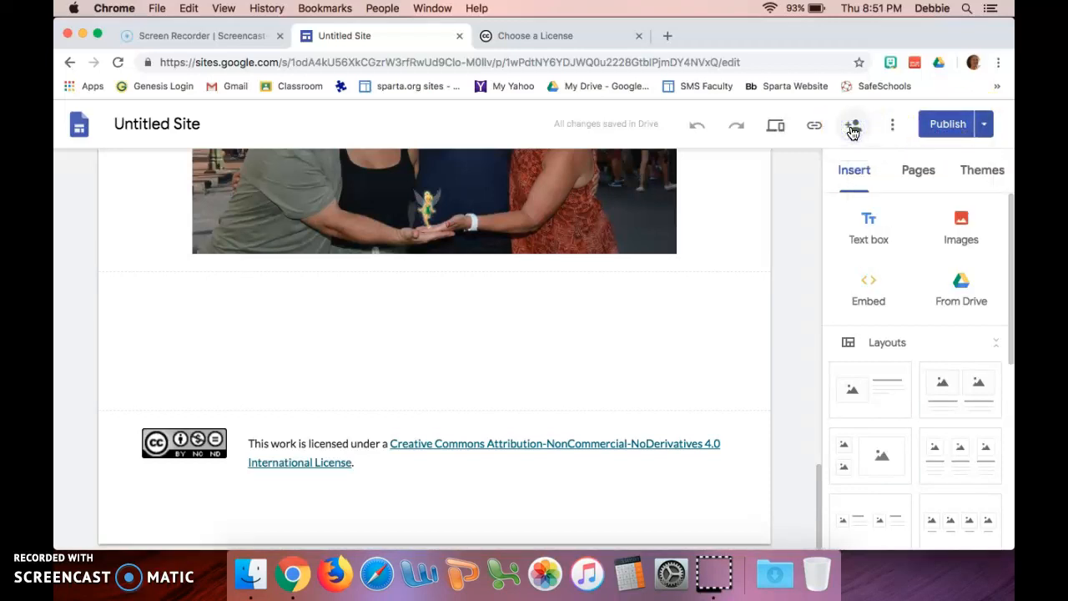
left_click(853, 125)
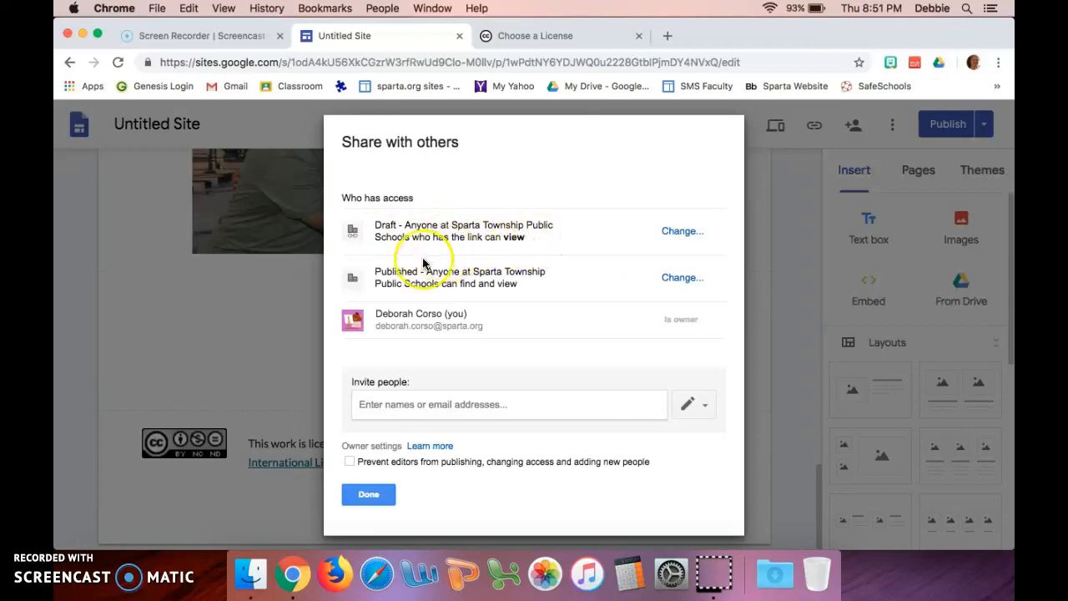
mouse_move(405, 473)
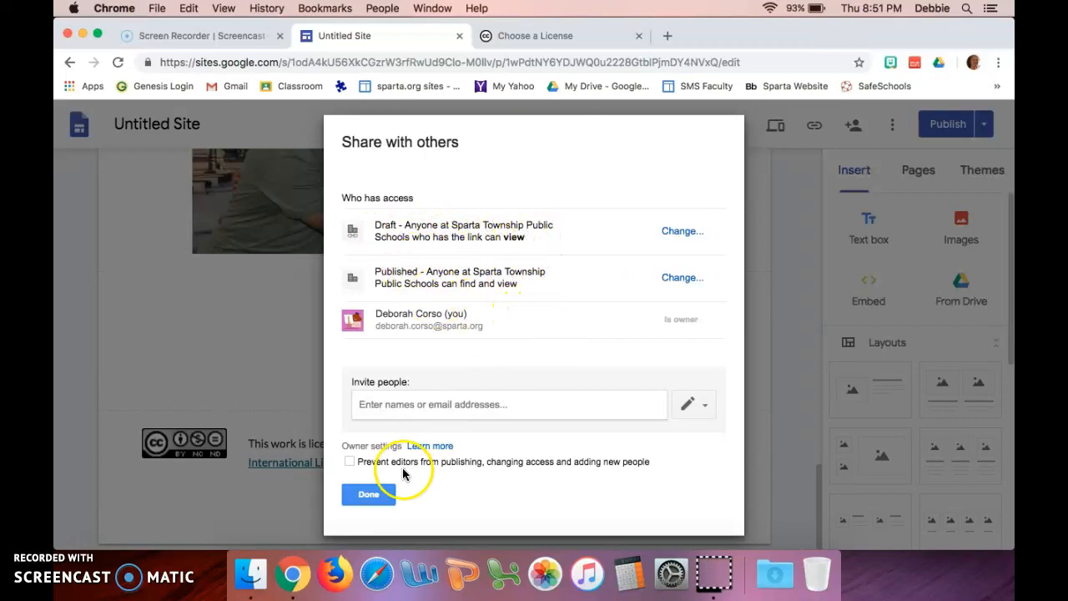
mouse_move(371, 501)
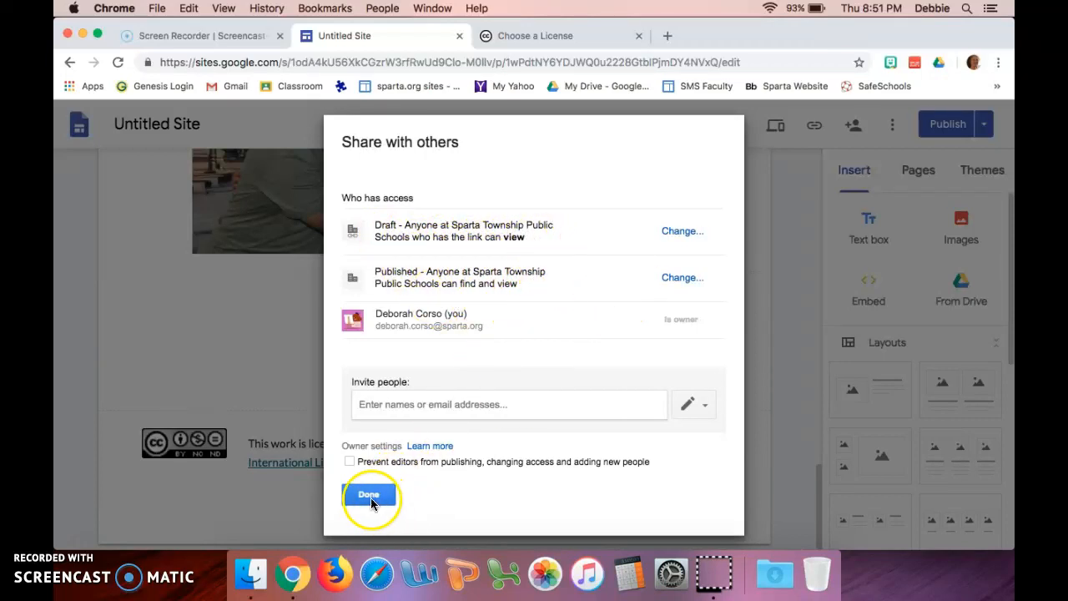
left_click(370, 494)
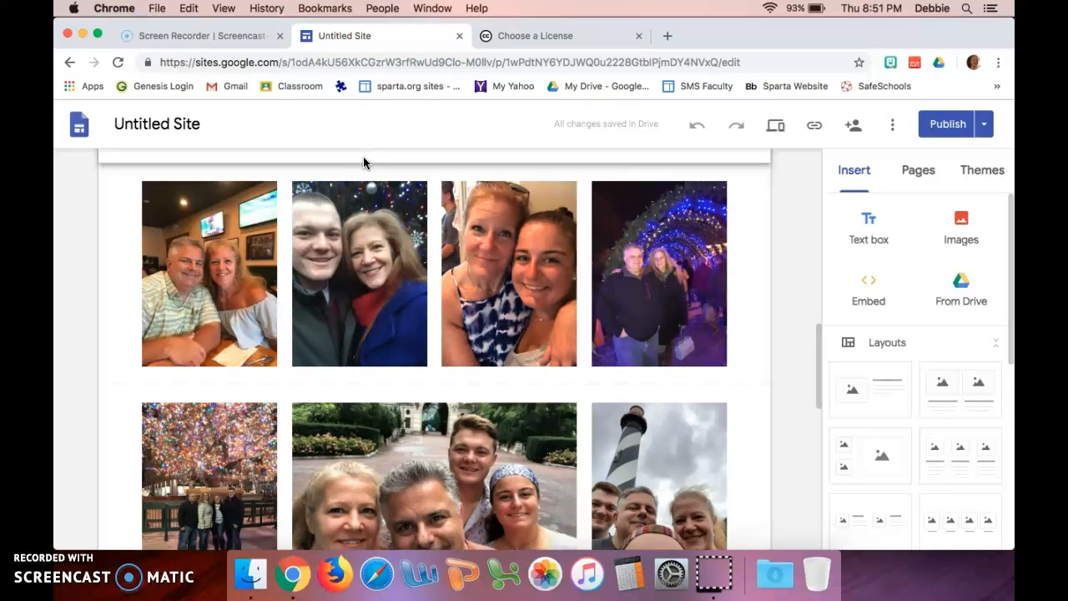
left_click(209, 273)
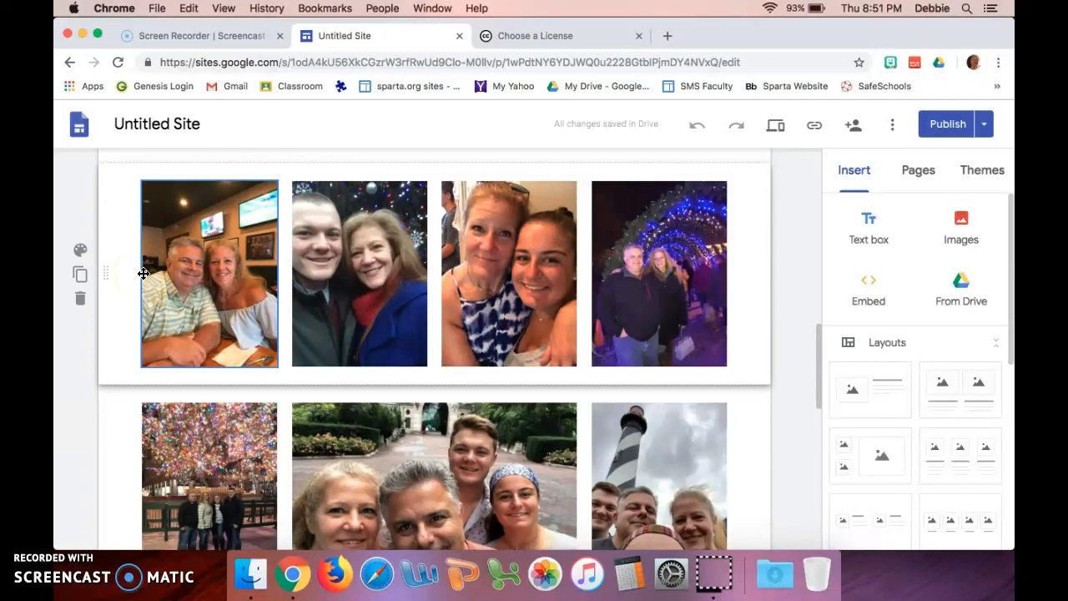